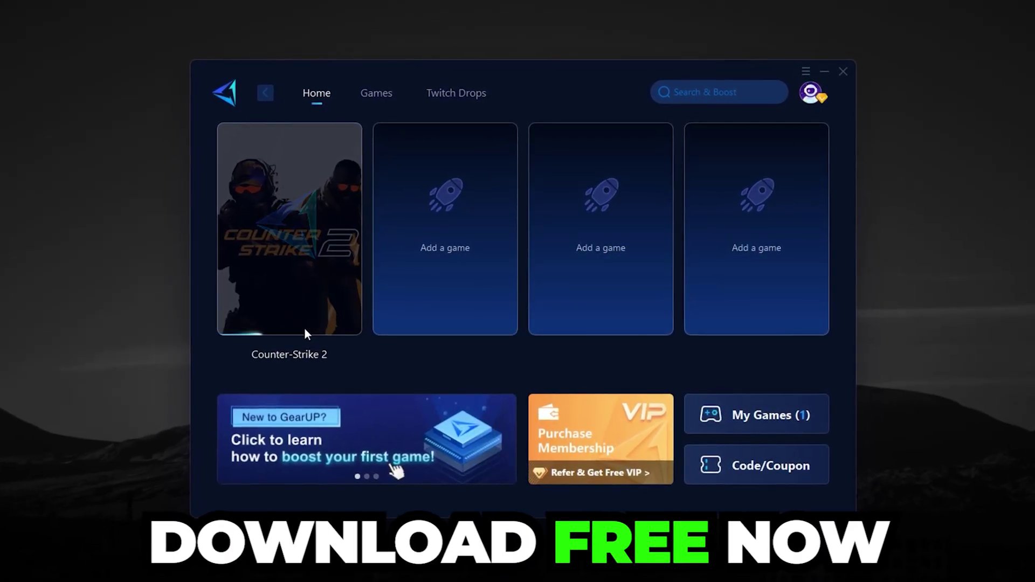
Step: Start boosting Counter-Strike 2 and scroll through its game server node list
{"action": "left_click", "coordinate": [288, 229]}
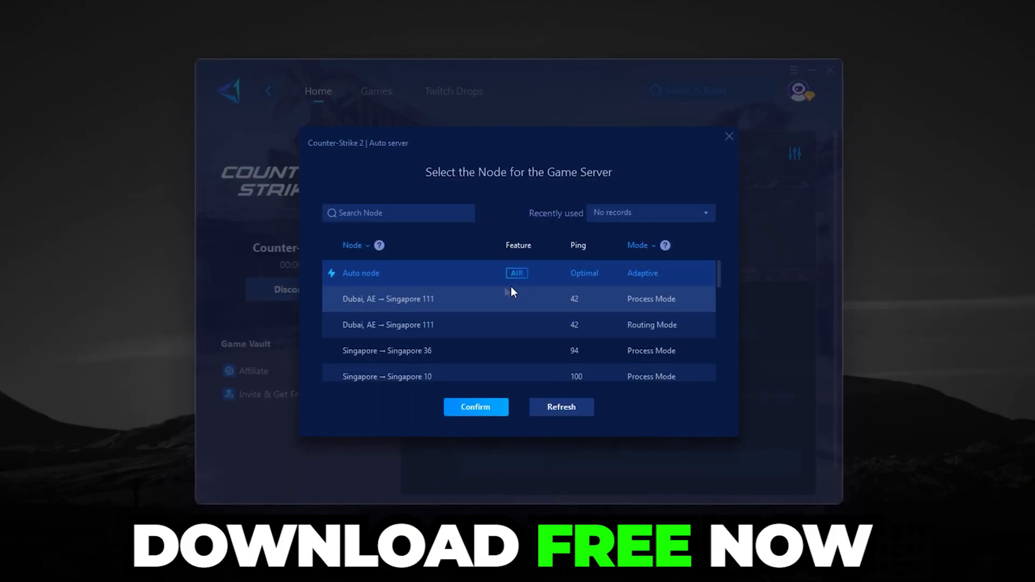
{"action": "scroll", "scroll_direction": "down", "scroll_amount": 3}
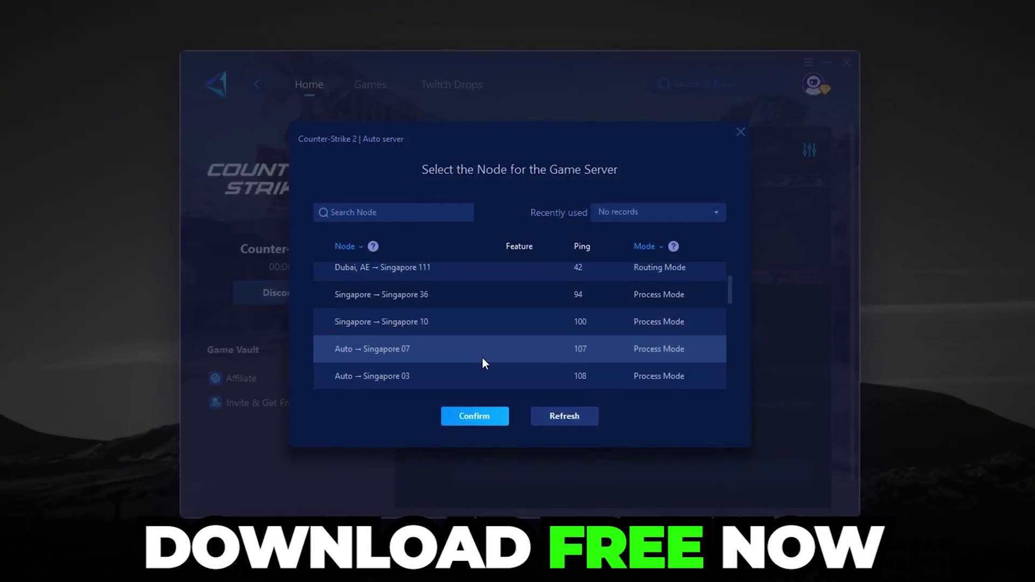
{"action": "scroll", "scroll_direction": "down", "scroll_amount": 3}
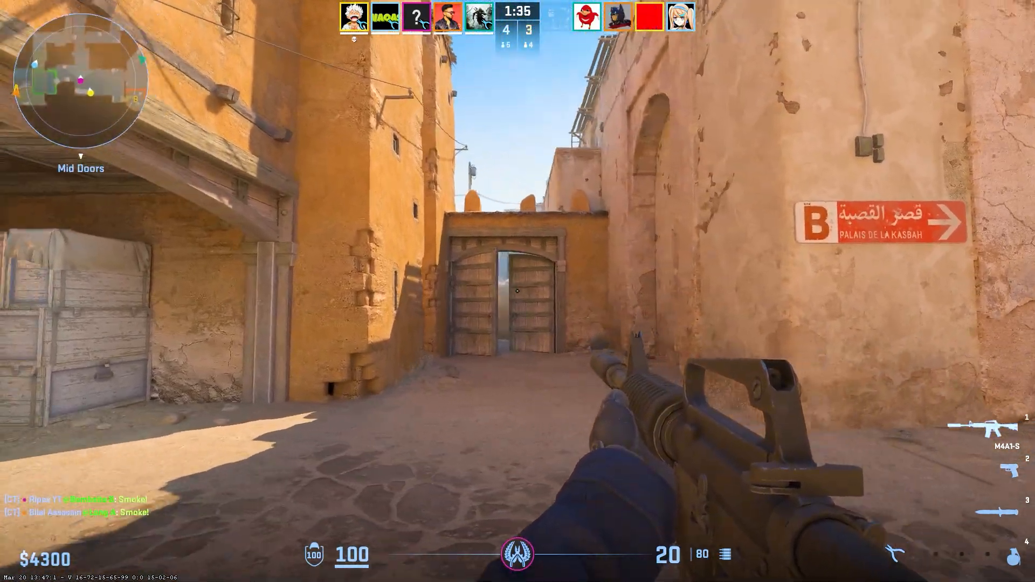
{"action": "mouse_move", "coordinate": [518, 291]}
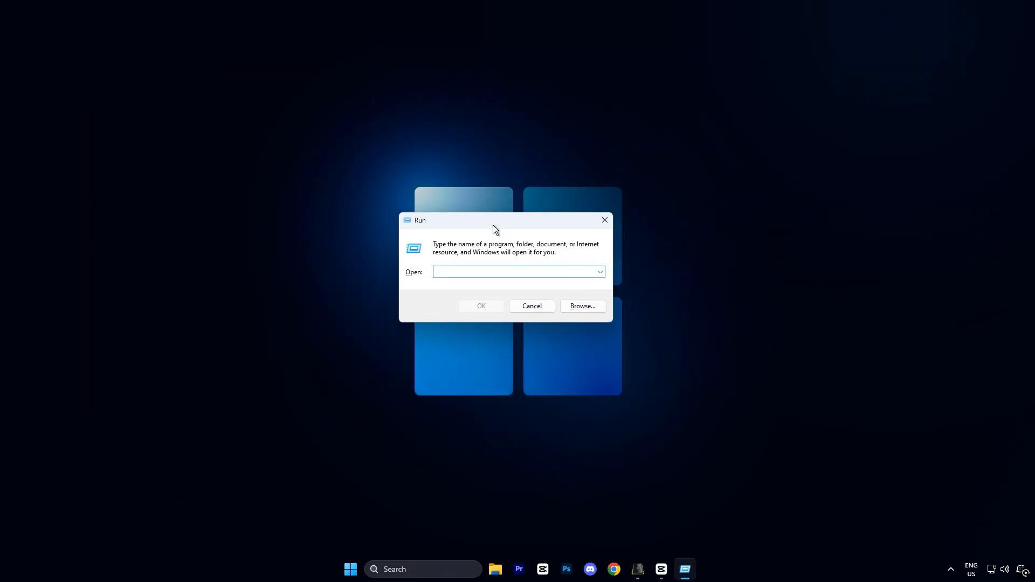
Step: Run regedit from the Run dialog and approve the User Account Control prompt
{"action": "type", "text": "re"}
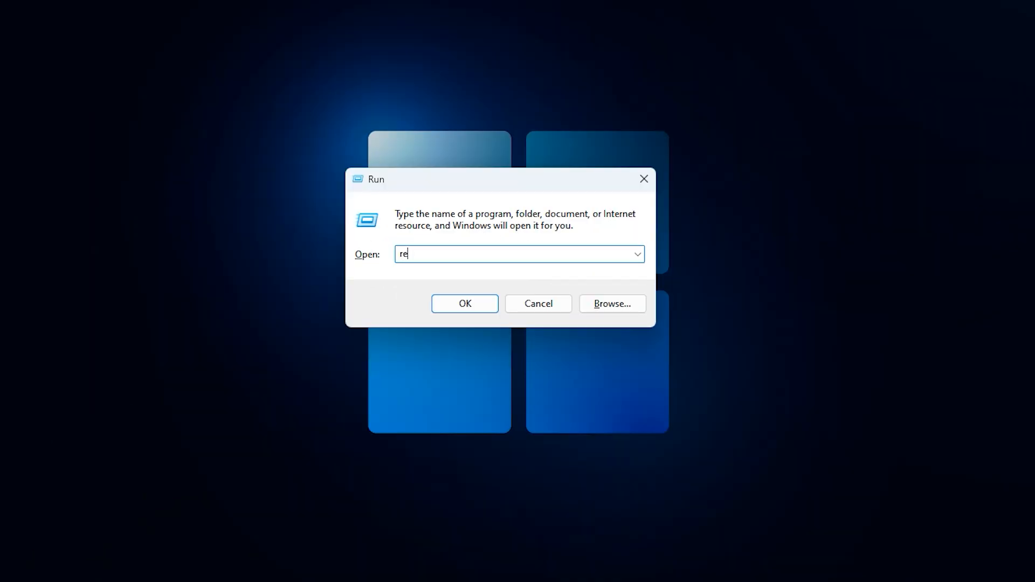
{"action": "type", "text": "gedit"}
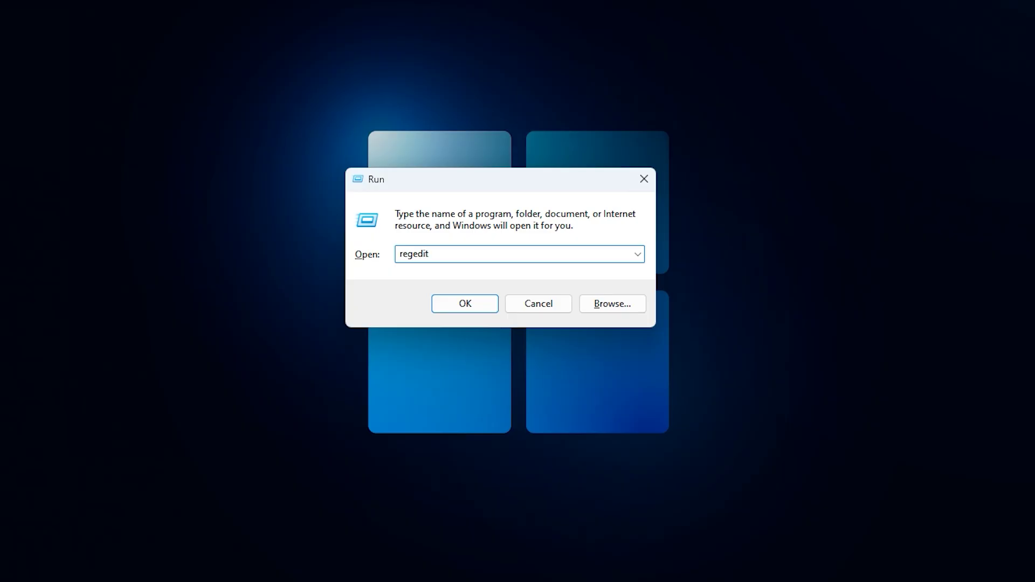
{"action": "left_click", "coordinate": [464, 303]}
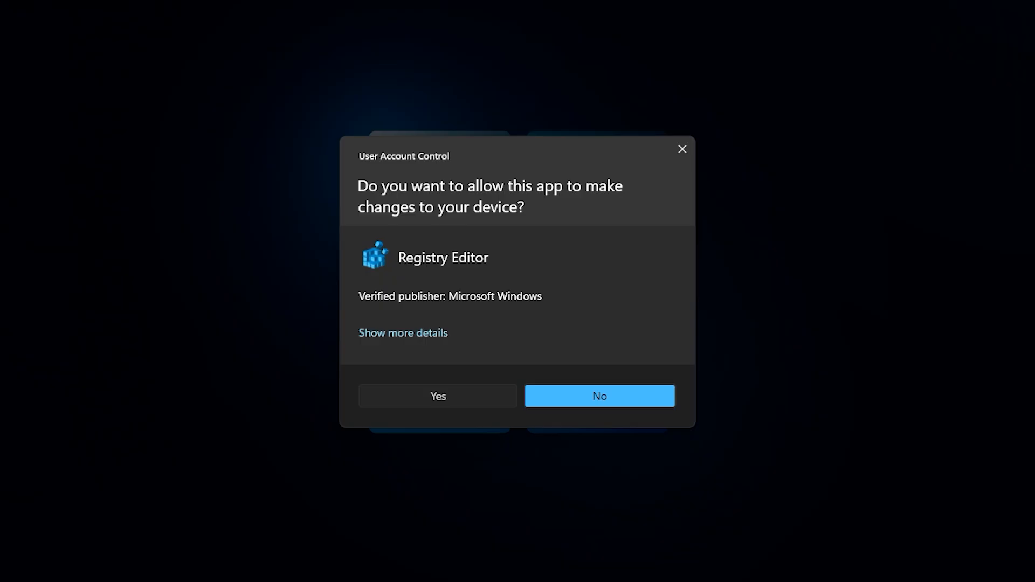
{"action": "left_click", "coordinate": [438, 396]}
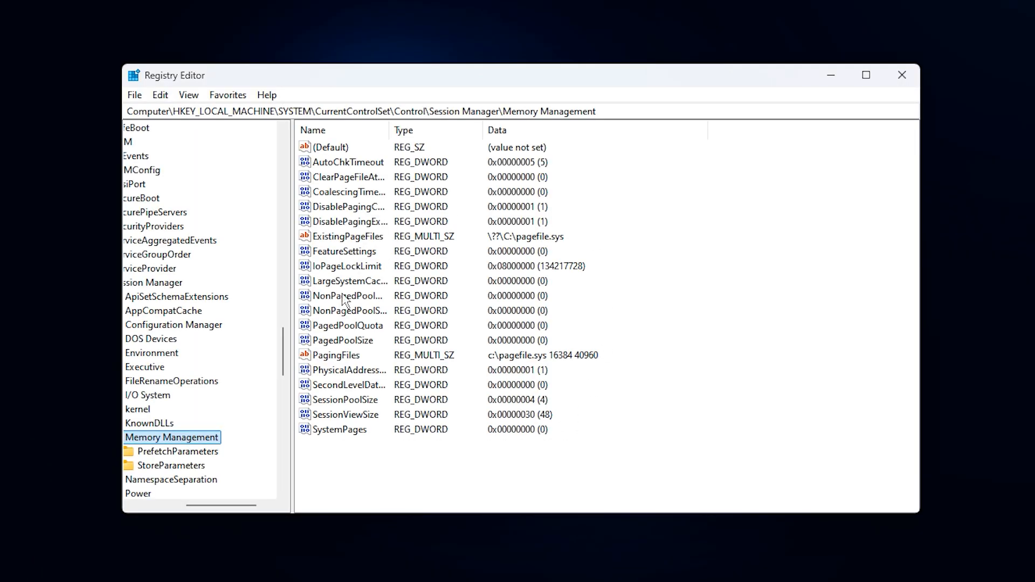
{"action": "mouse_move", "coordinate": [620, 111]}
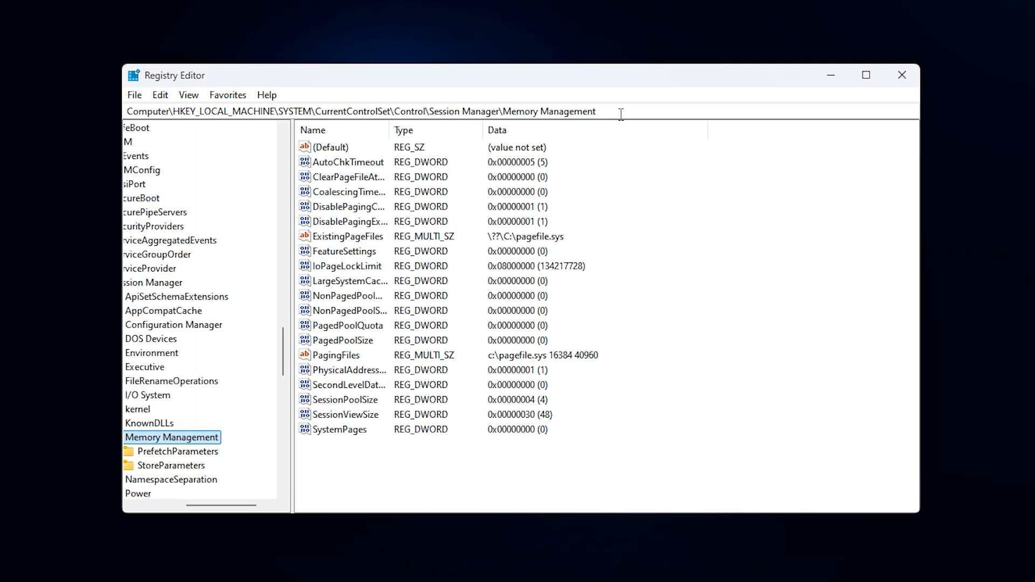
{"action": "left_click", "coordinate": [359, 111]}
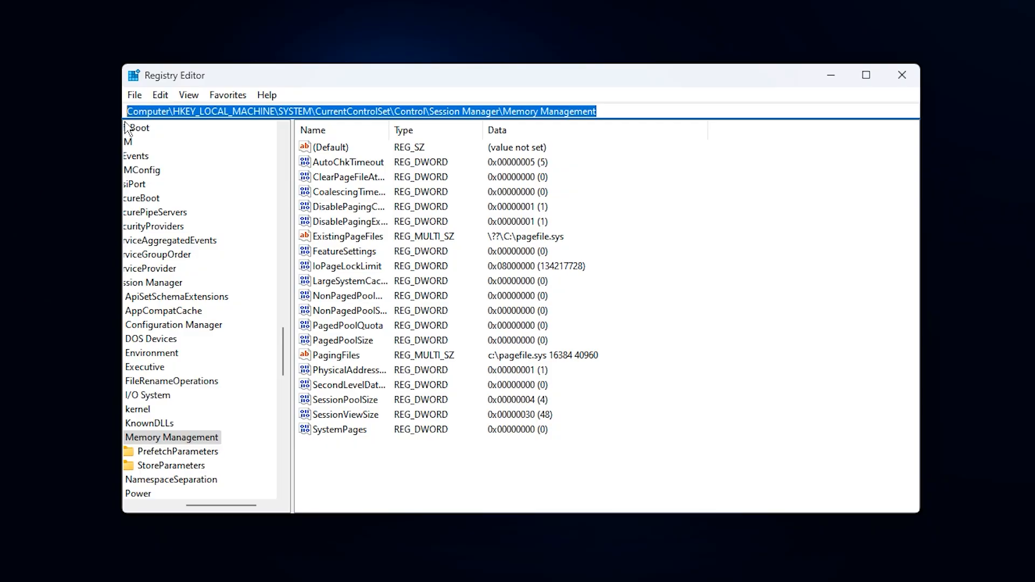
{"action": "mouse_move", "coordinate": [446, 139]}
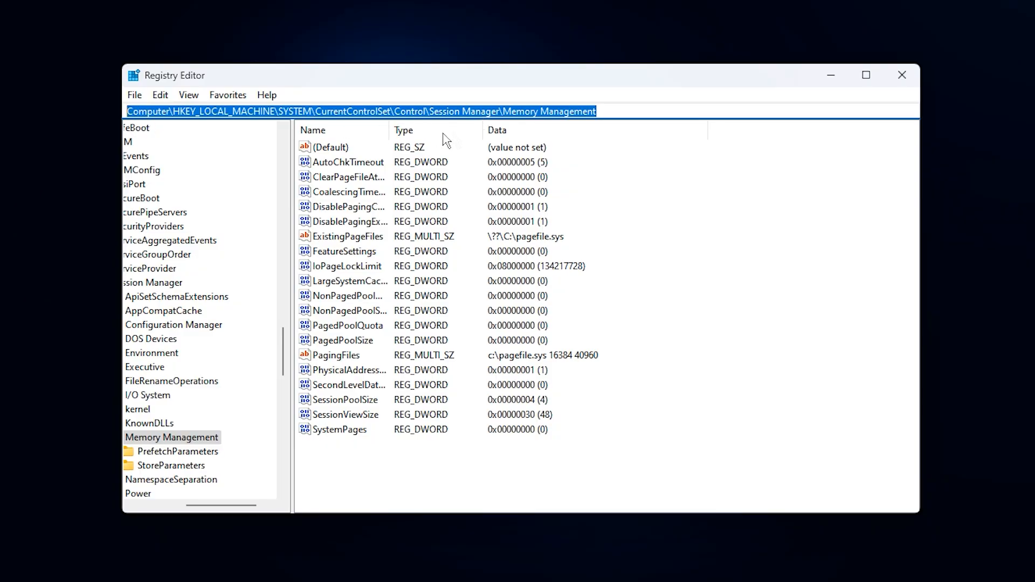
{"action": "mouse_move", "coordinate": [458, 125]}
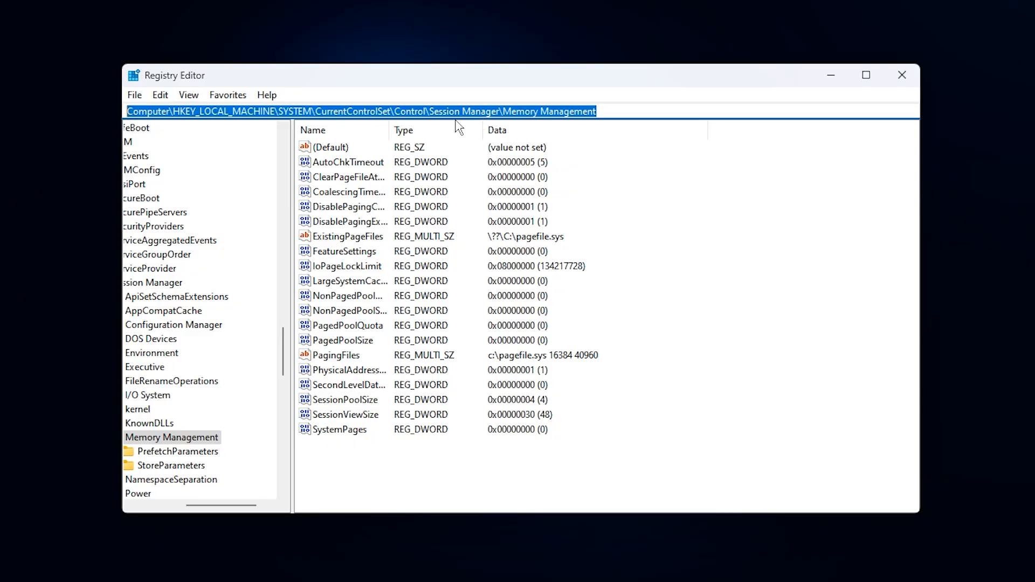
{"action": "mouse_move", "coordinate": [480, 301]}
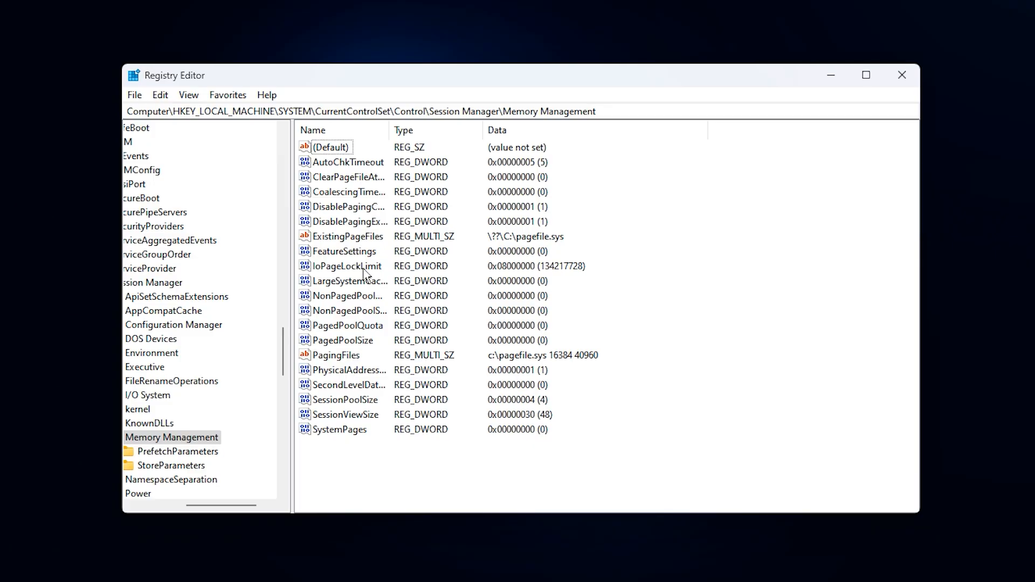
{"action": "mouse_move", "coordinate": [346, 280]}
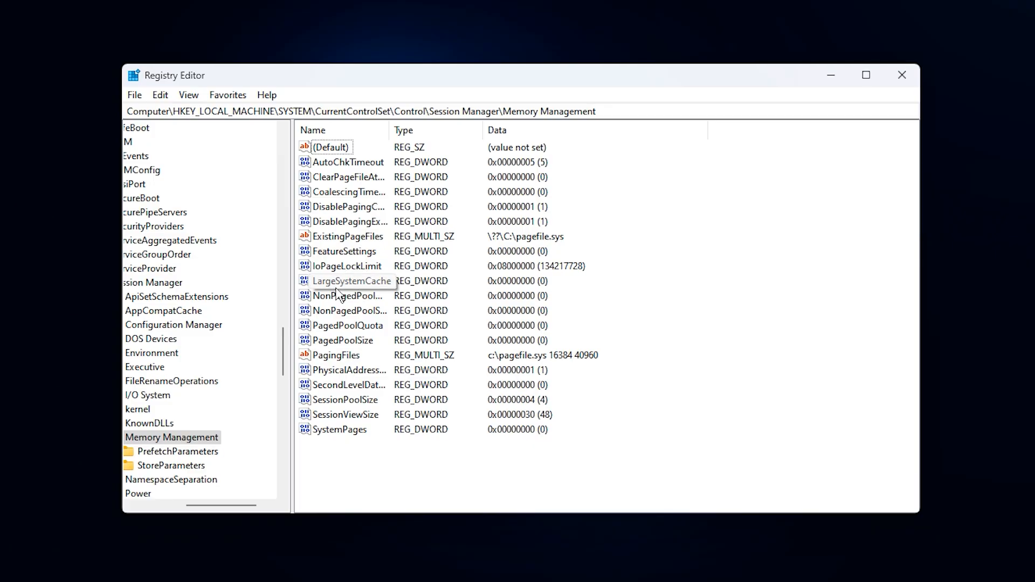
Step: Change LargeSystemCache's value data to 1
{"action": "double_click", "coordinate": [350, 280]}
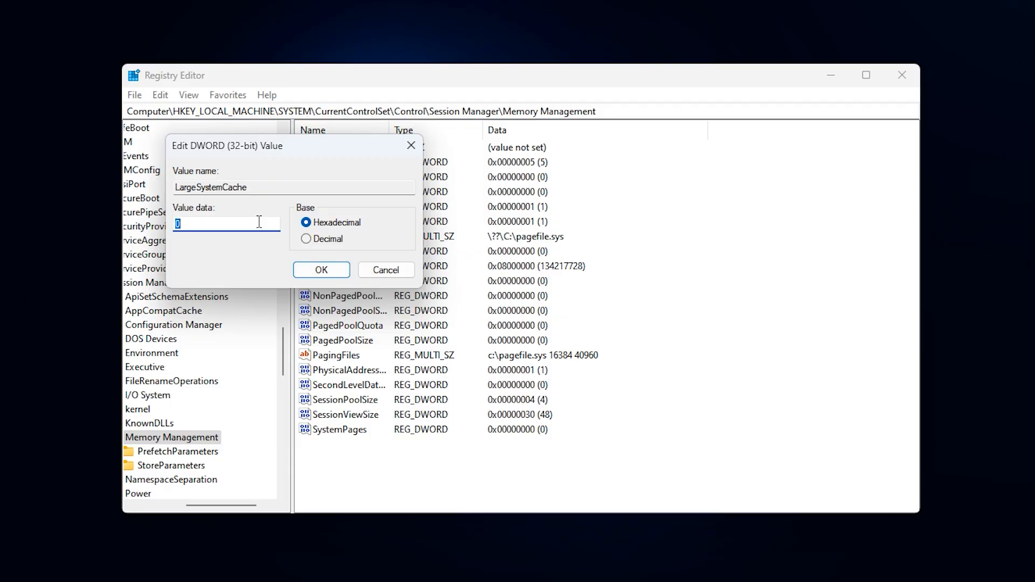
{"action": "type", "text": "1"}
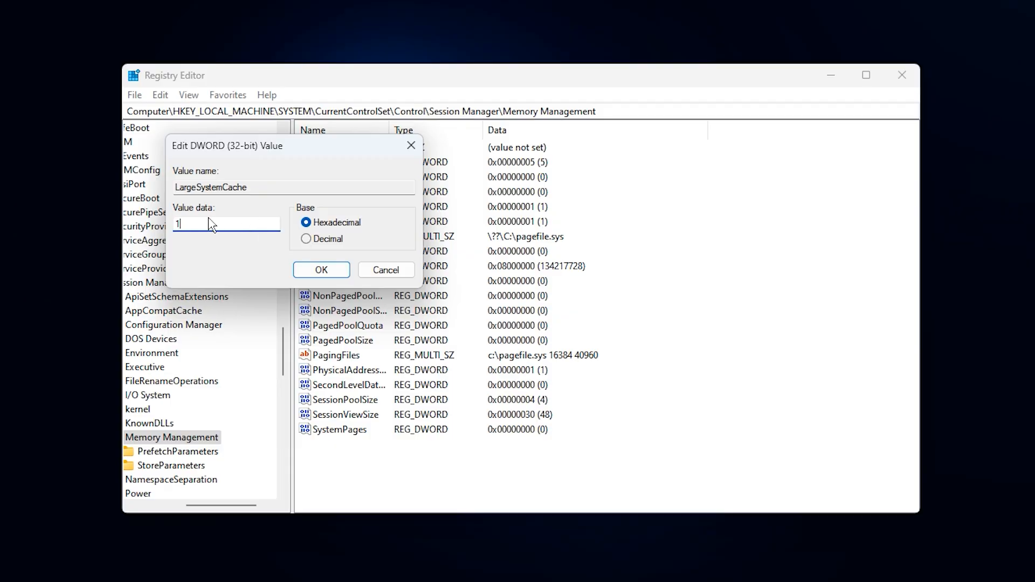
{"action": "left_click", "coordinate": [321, 270]}
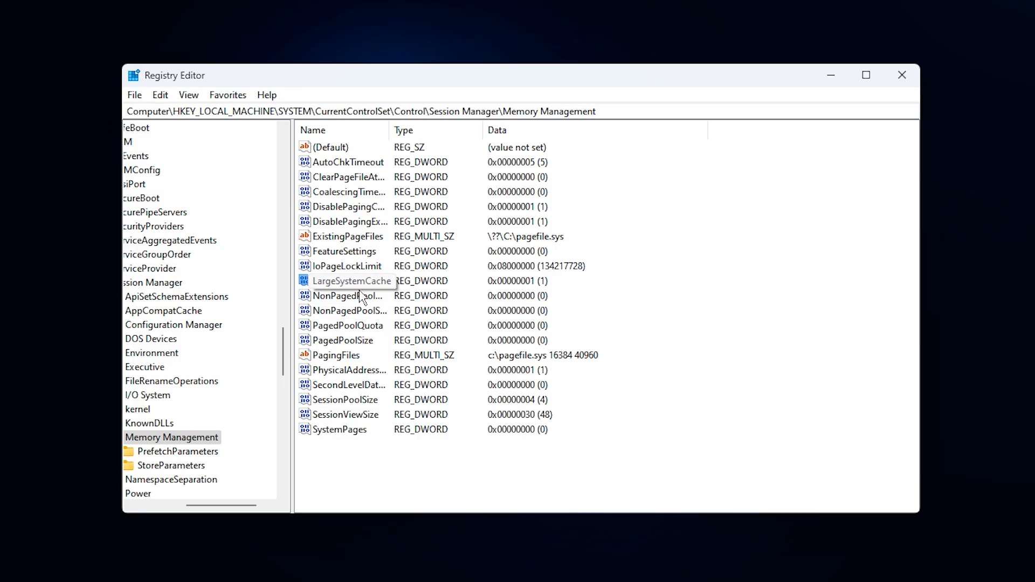
{"action": "mouse_move", "coordinate": [411, 304]}
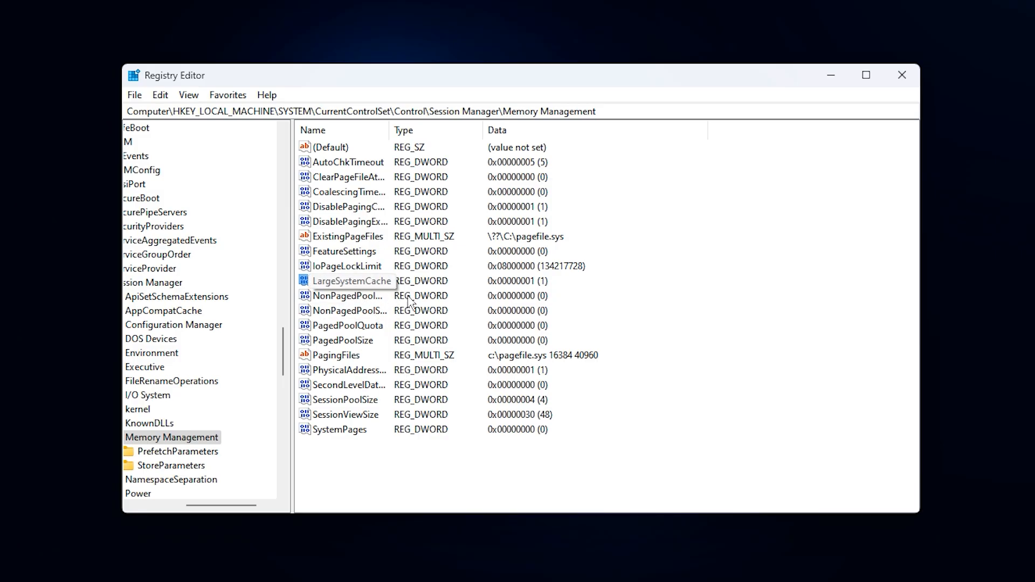
{"action": "mouse_move", "coordinate": [380, 299]}
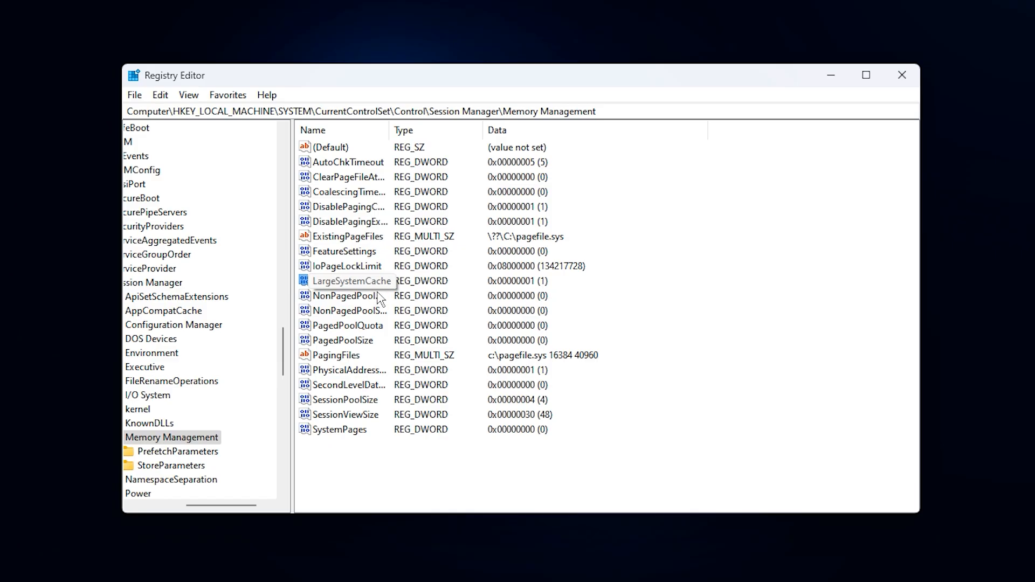
{"action": "mouse_move", "coordinate": [373, 292]}
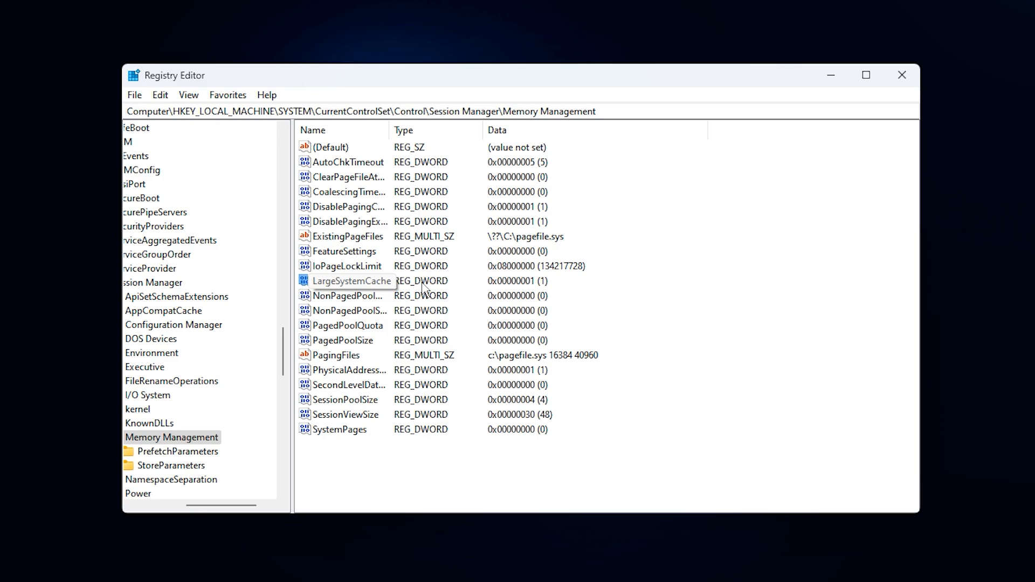
{"action": "left_click", "coordinate": [349, 281]}
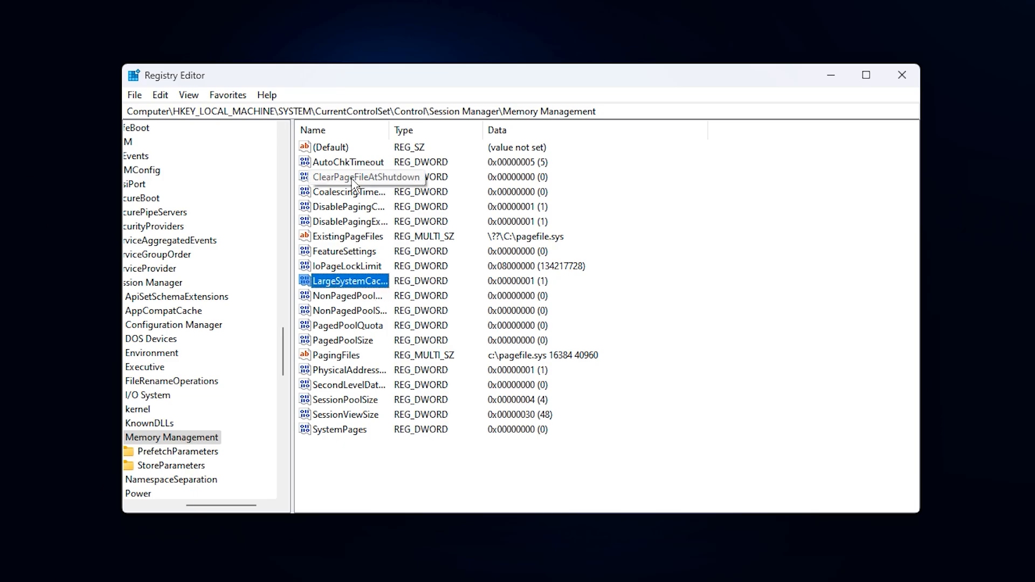
{"action": "mouse_move", "coordinate": [358, 187]}
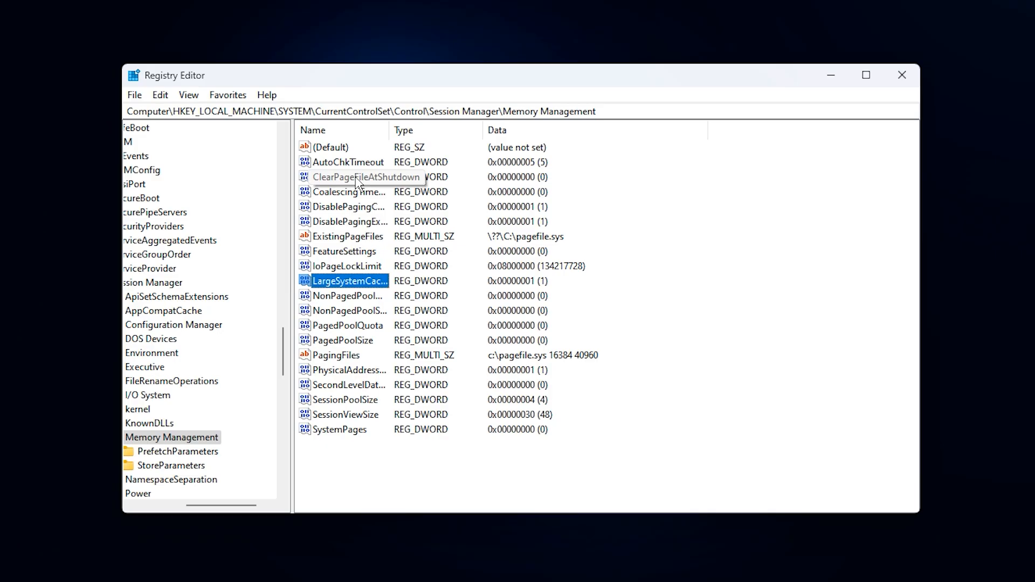
{"action": "double_click", "coordinate": [366, 176]}
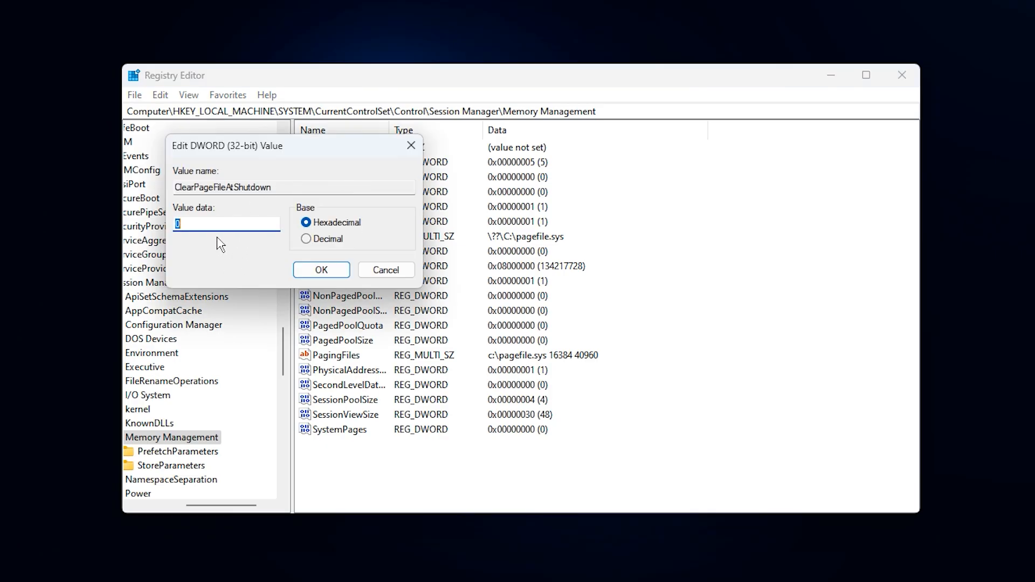
{"action": "type", "text": "1"}
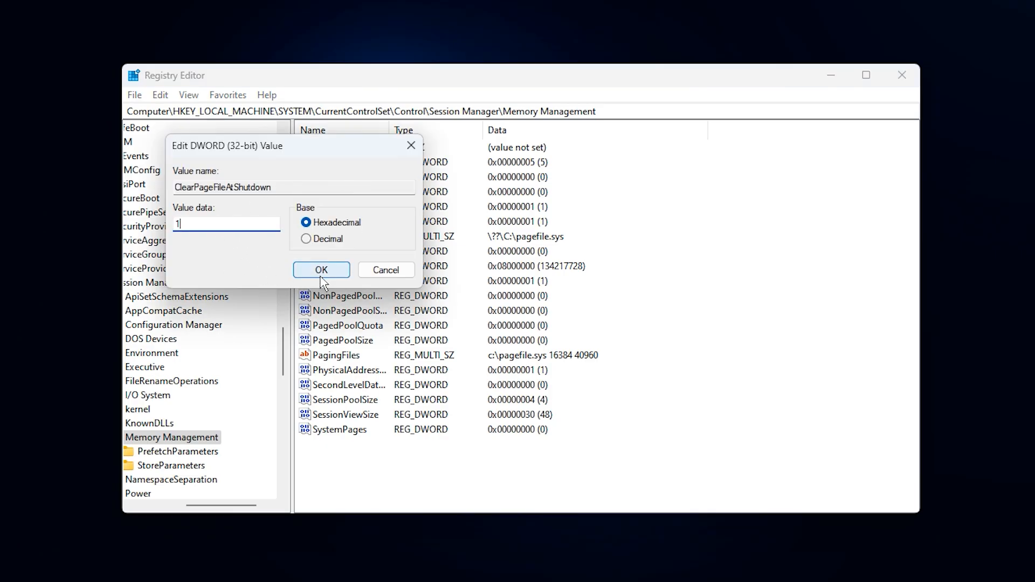
{"action": "left_click", "coordinate": [321, 270]}
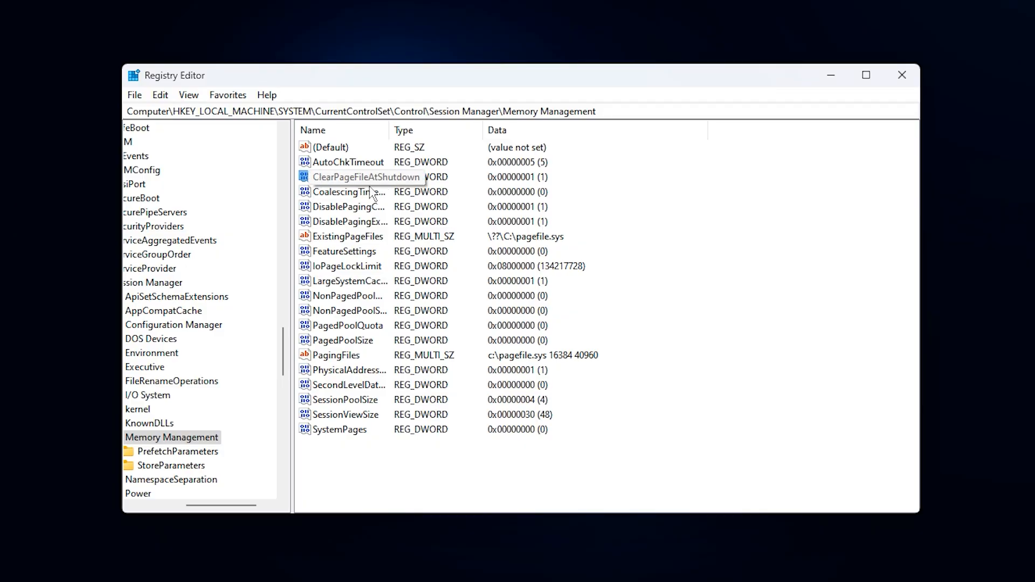
{"action": "mouse_move", "coordinate": [350, 192]}
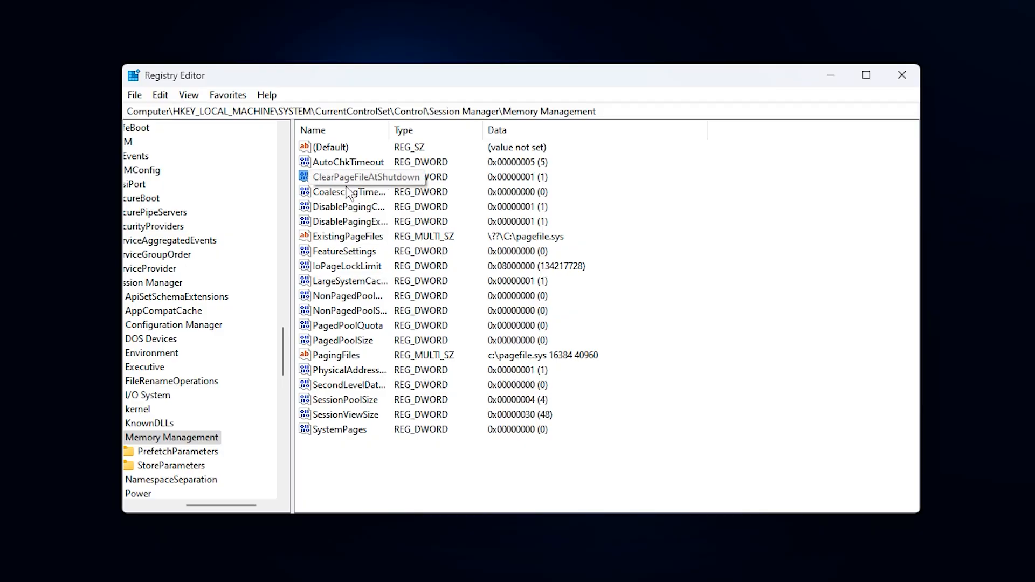
{"action": "left_click", "coordinate": [367, 177]}
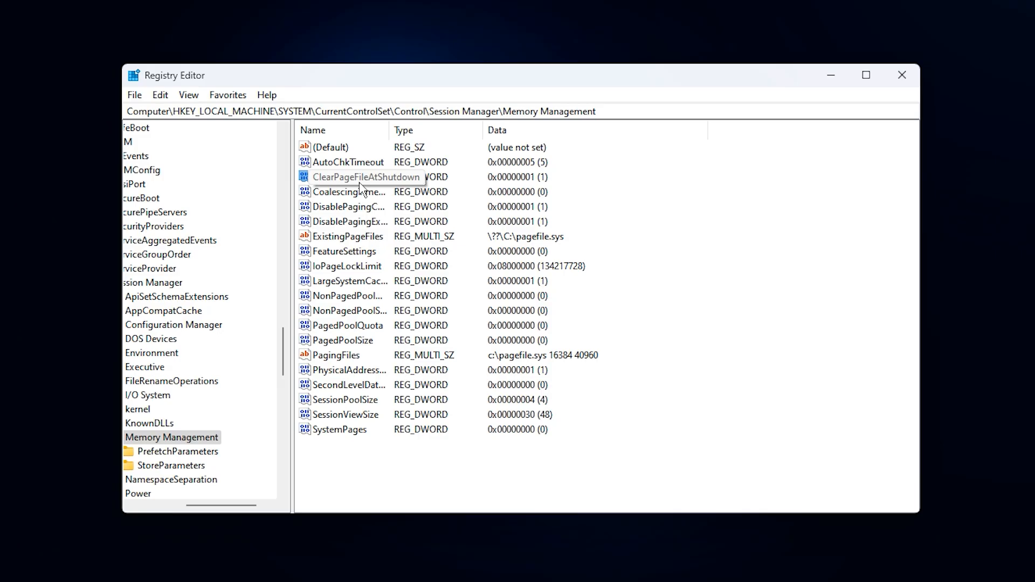
{"action": "mouse_move", "coordinate": [359, 189]}
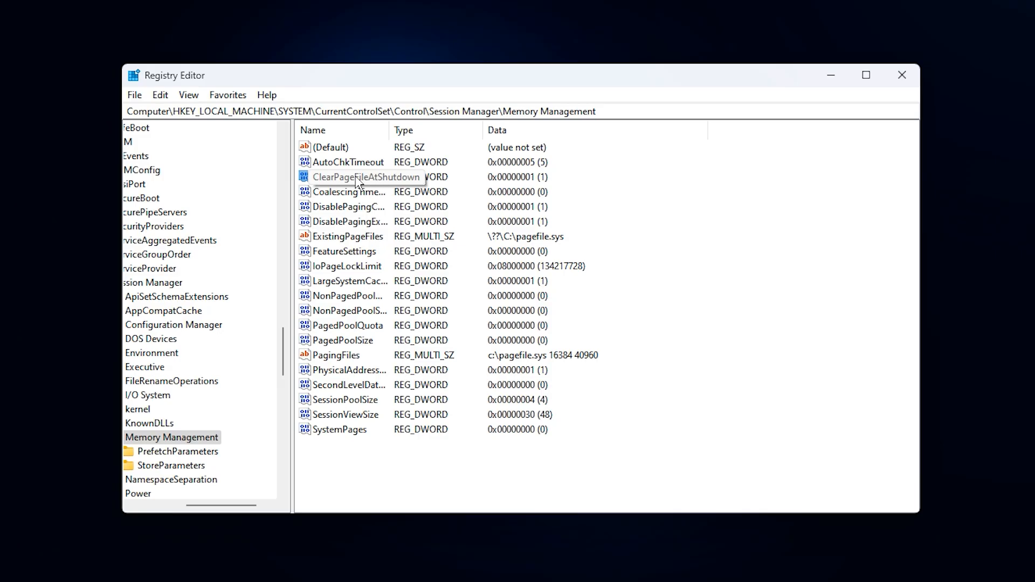
{"action": "mouse_move", "coordinate": [341, 200]}
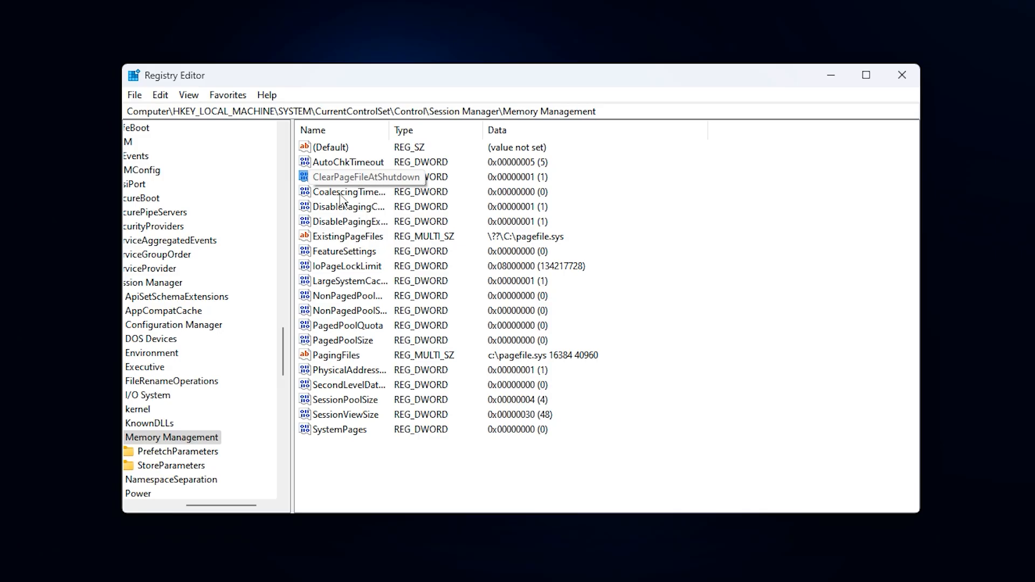
Step: Select the ClearPageFileAtShutdown value to review it
{"action": "left_click", "coordinate": [350, 176]}
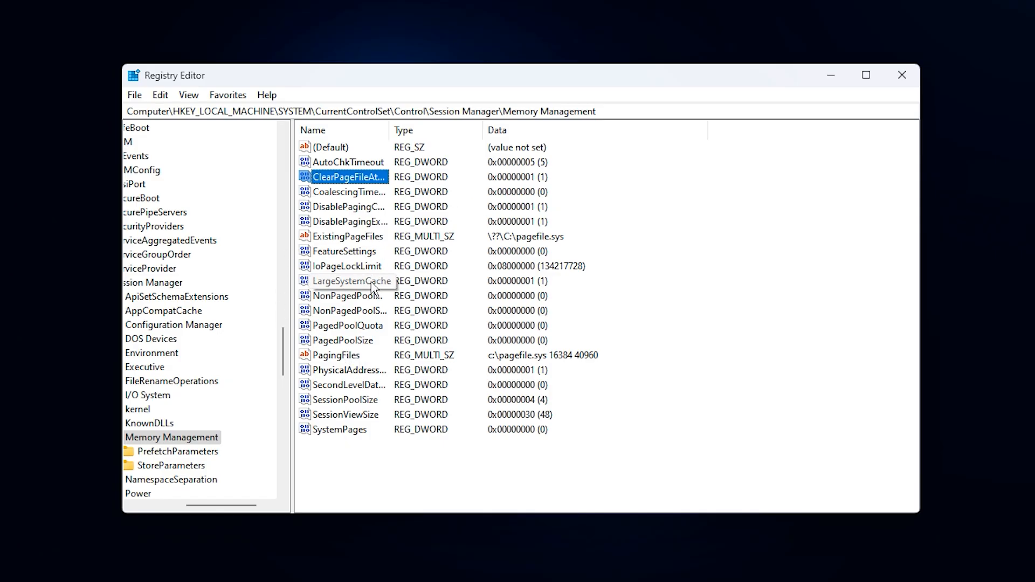
{"action": "mouse_move", "coordinate": [386, 296]}
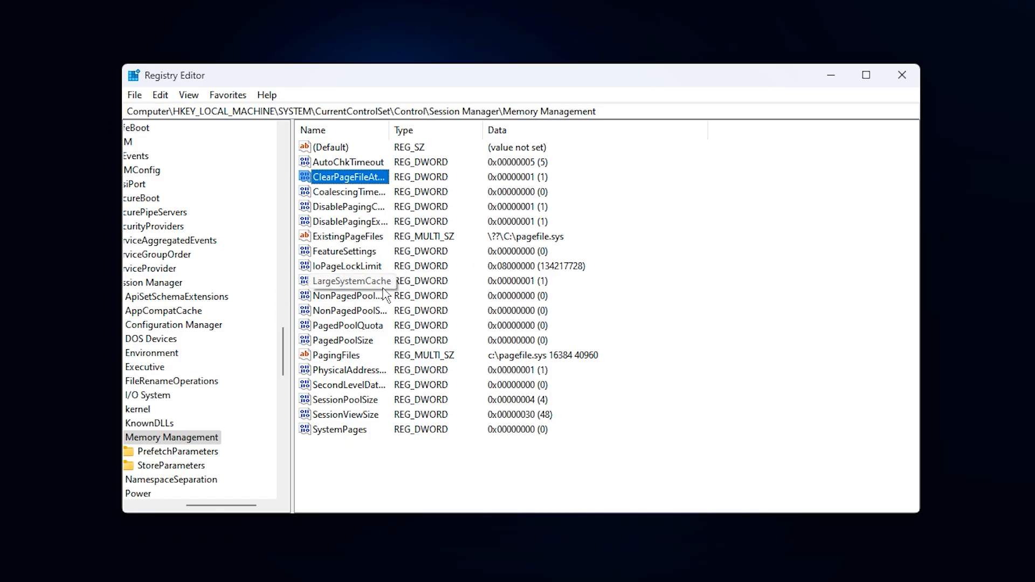
{"action": "mouse_move", "coordinate": [396, 323]}
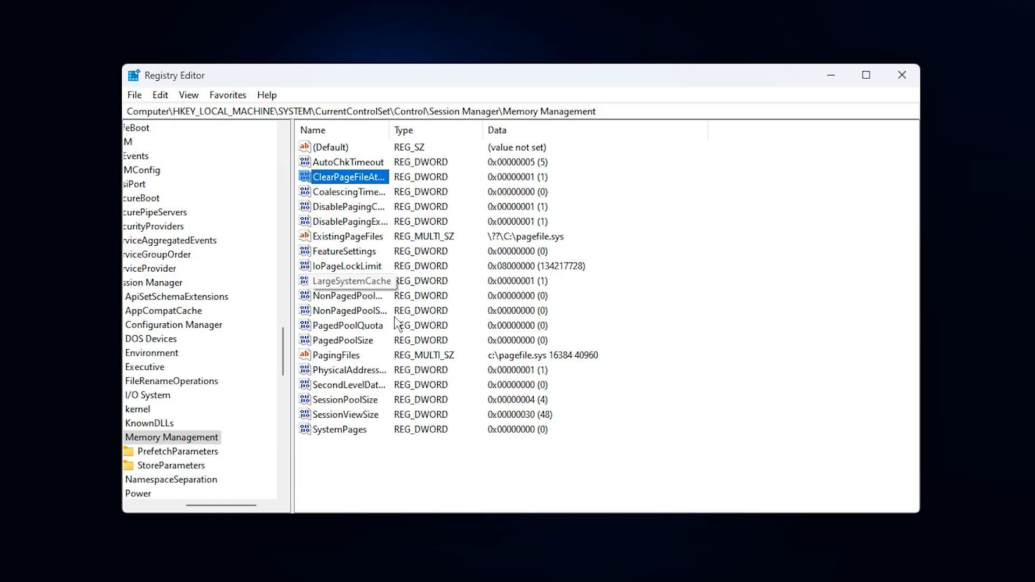
{"action": "mouse_move", "coordinate": [394, 302]}
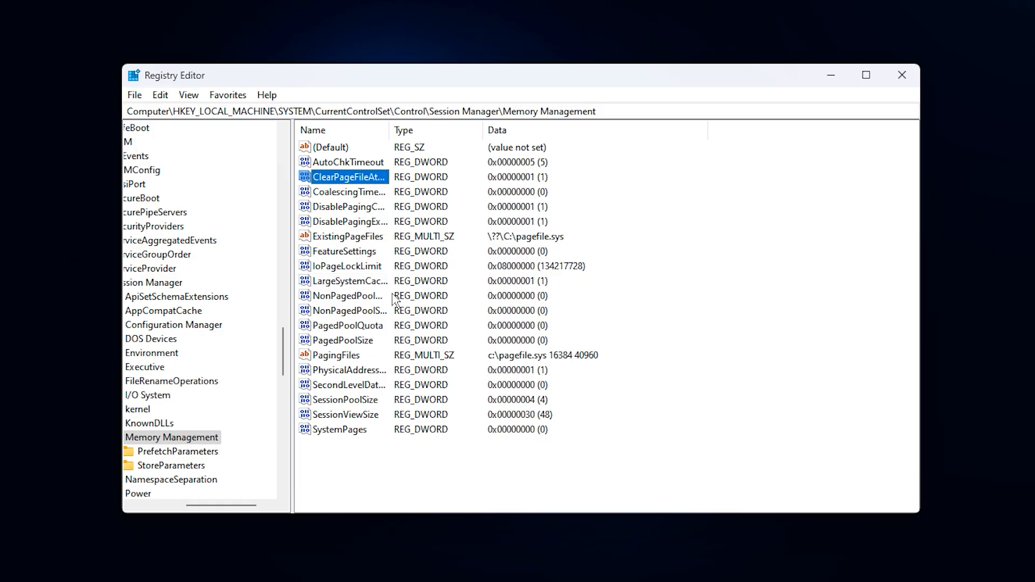
{"action": "mouse_move", "coordinate": [399, 293]}
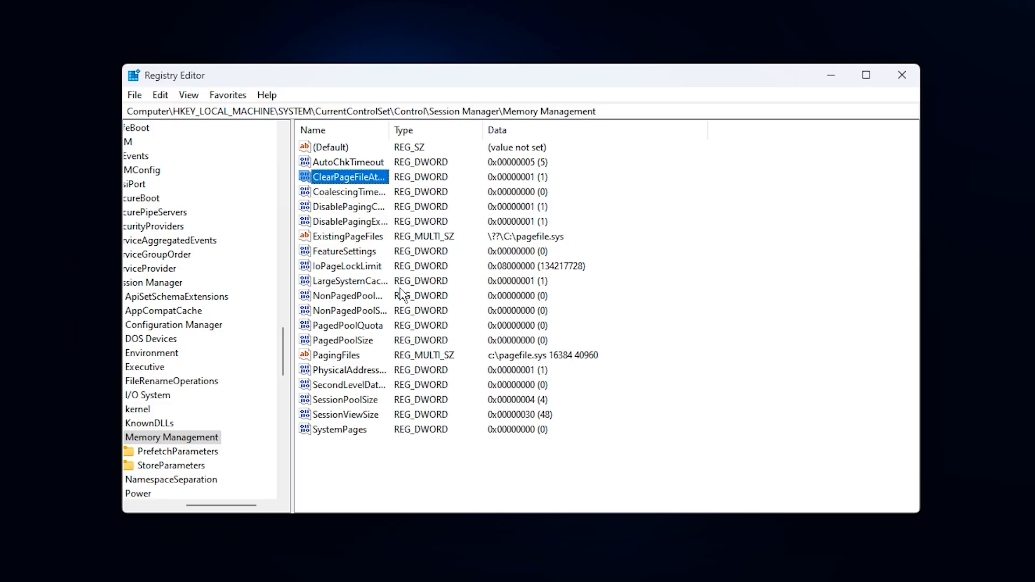
{"action": "mouse_move", "coordinate": [390, 298]}
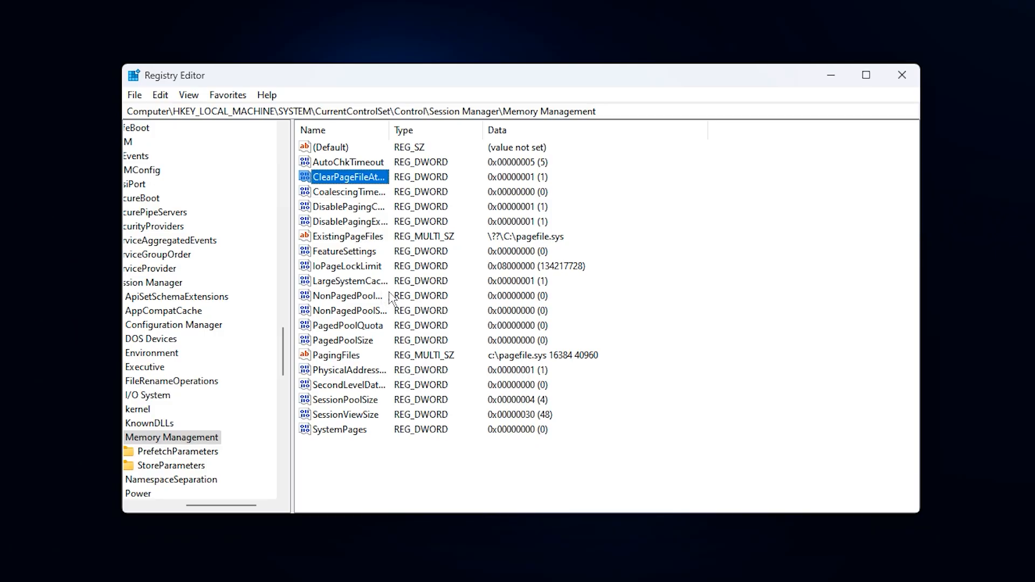
{"action": "mouse_move", "coordinate": [350, 280]}
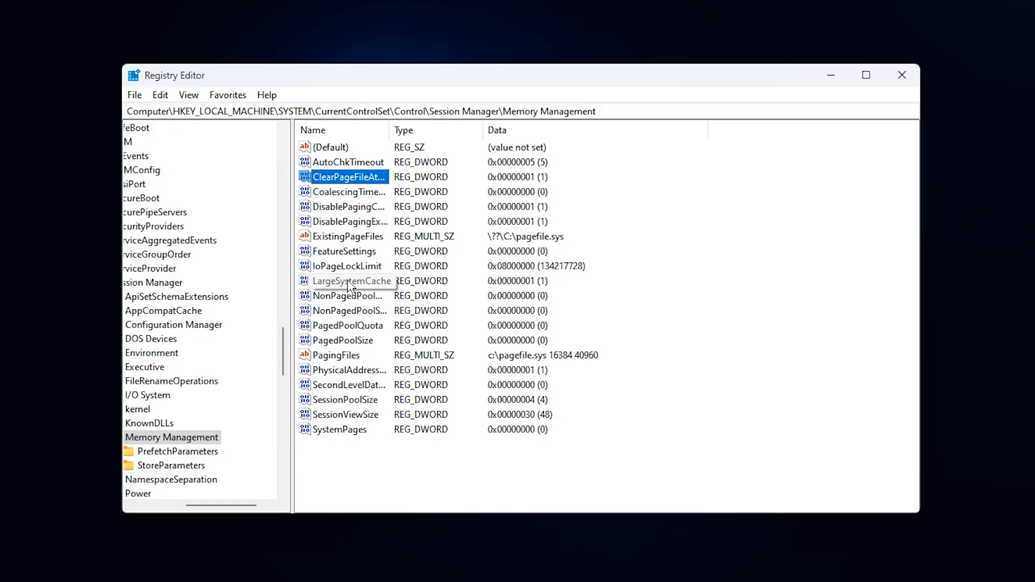
{"action": "mouse_move", "coordinate": [420, 237]}
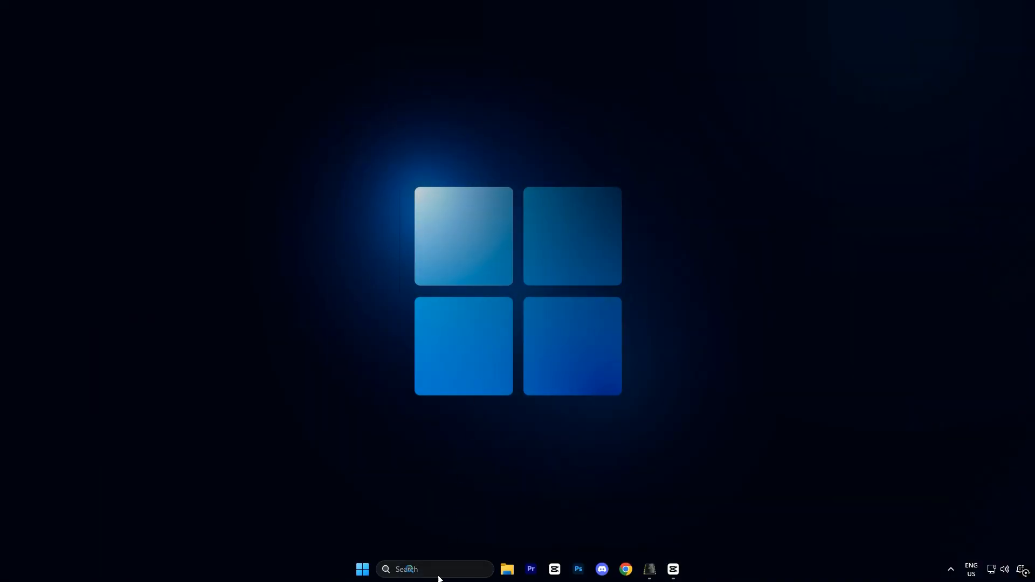
Step: Search 'power' and run Windows PowerShell as administrator, approving UAC
{"action": "type", "text": "power"}
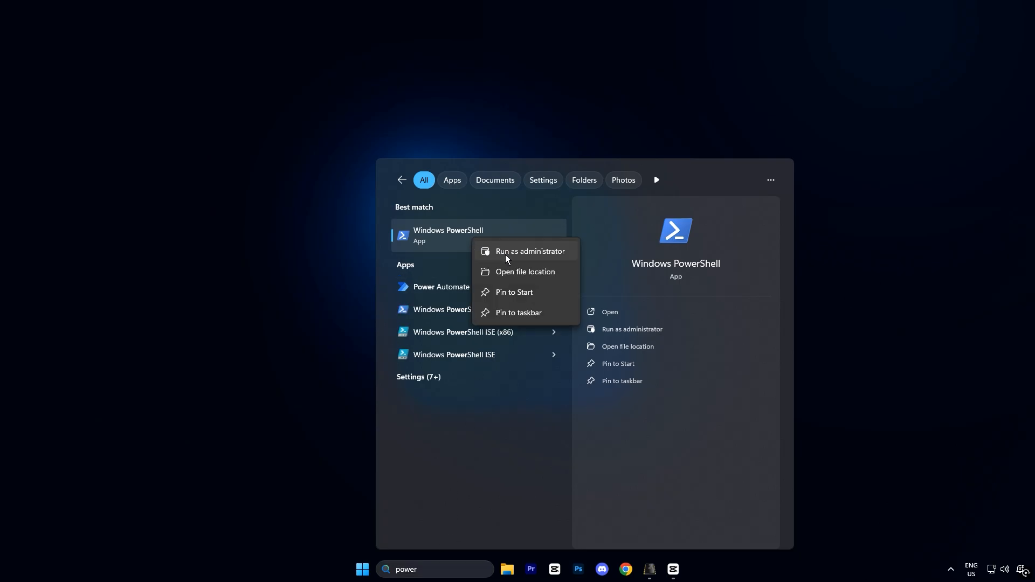
{"action": "left_click", "coordinate": [530, 251]}
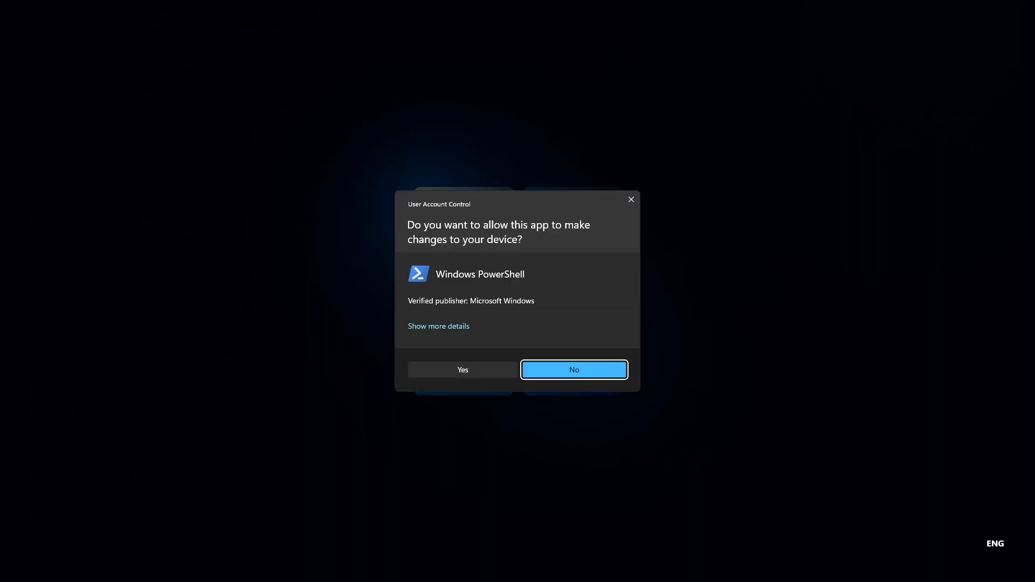
{"action": "left_click", "coordinate": [462, 369]}
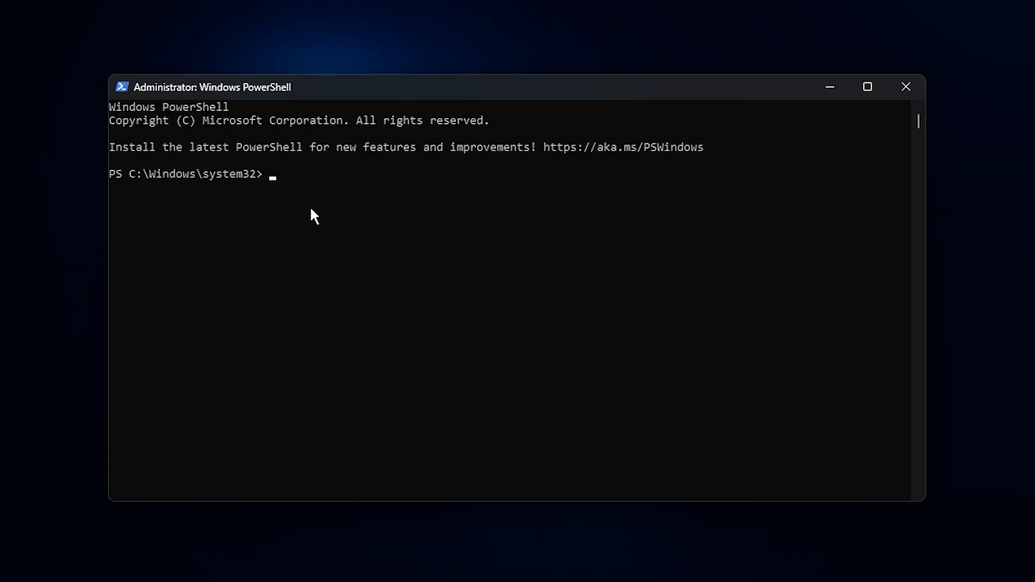
{"action": "mouse_move", "coordinate": [302, 198]}
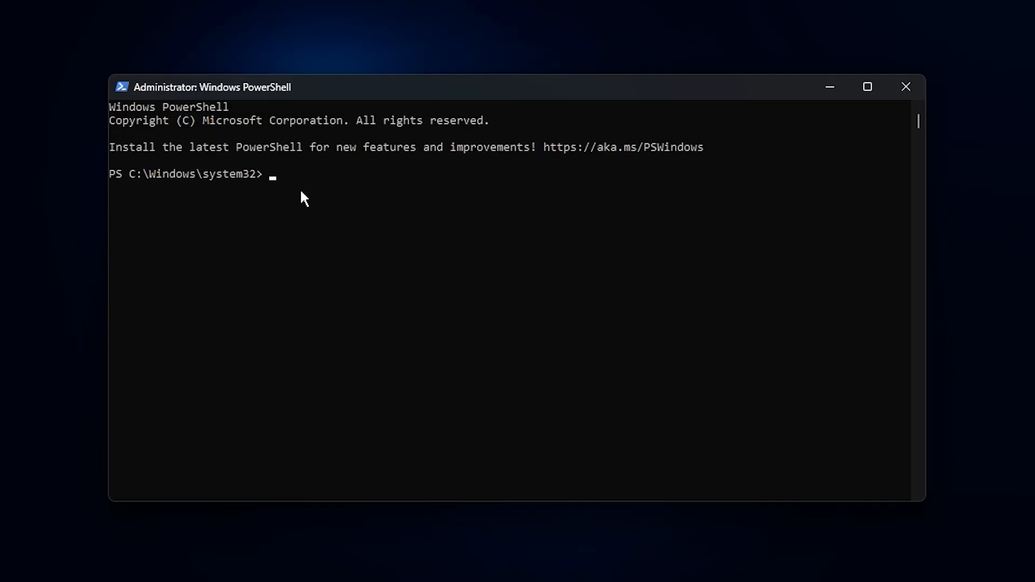
Step: Run Disable-MMAgent -mc in PowerShell to disable memory compression
{"action": "type", "text": "Disable-MMAgent -mc"}
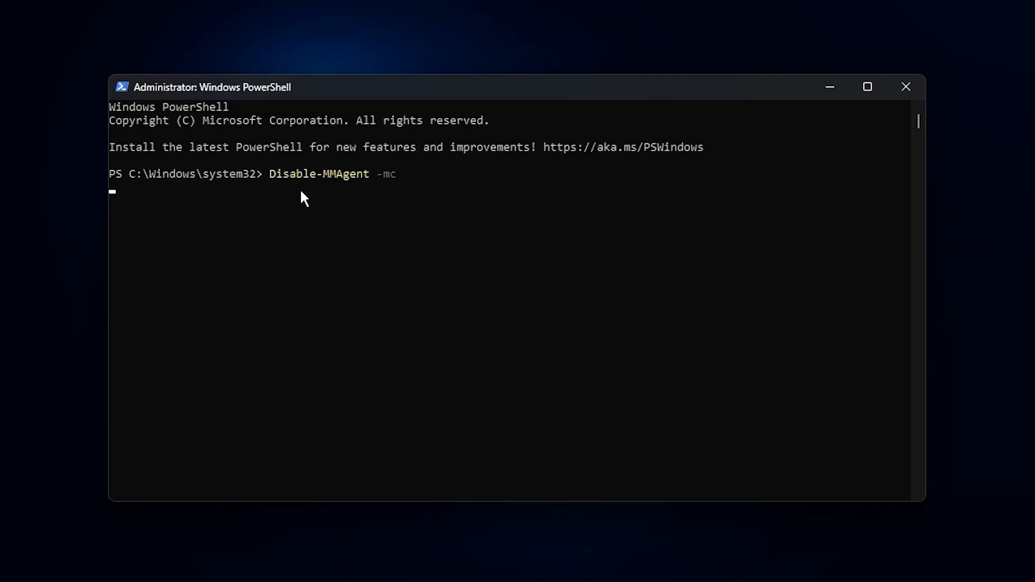
{"action": "key", "text": "Return"}
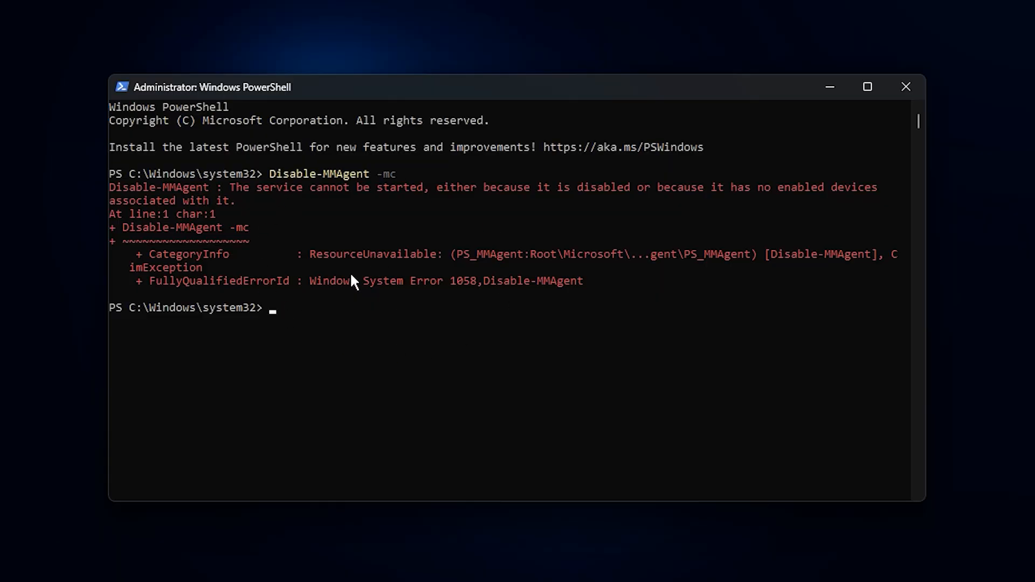
{"action": "mouse_move", "coordinate": [354, 244]}
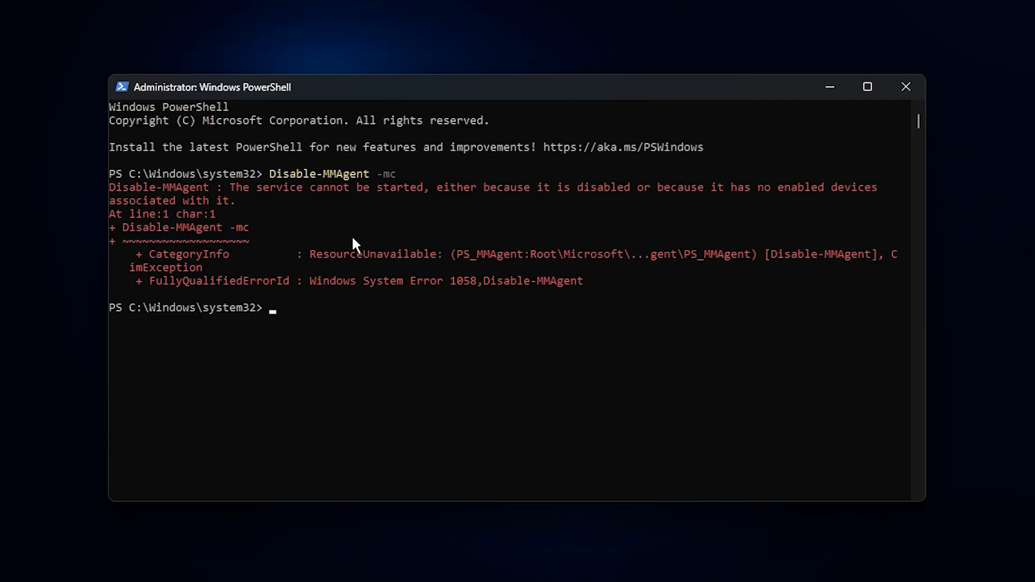
{"action": "mouse_move", "coordinate": [429, 243]}
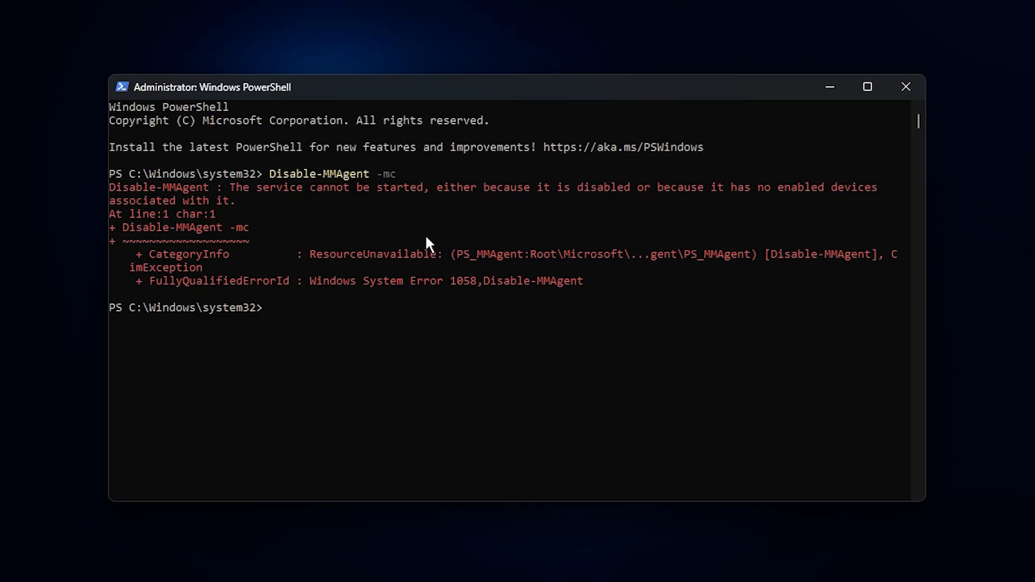
{"action": "mouse_move", "coordinate": [583, 205]}
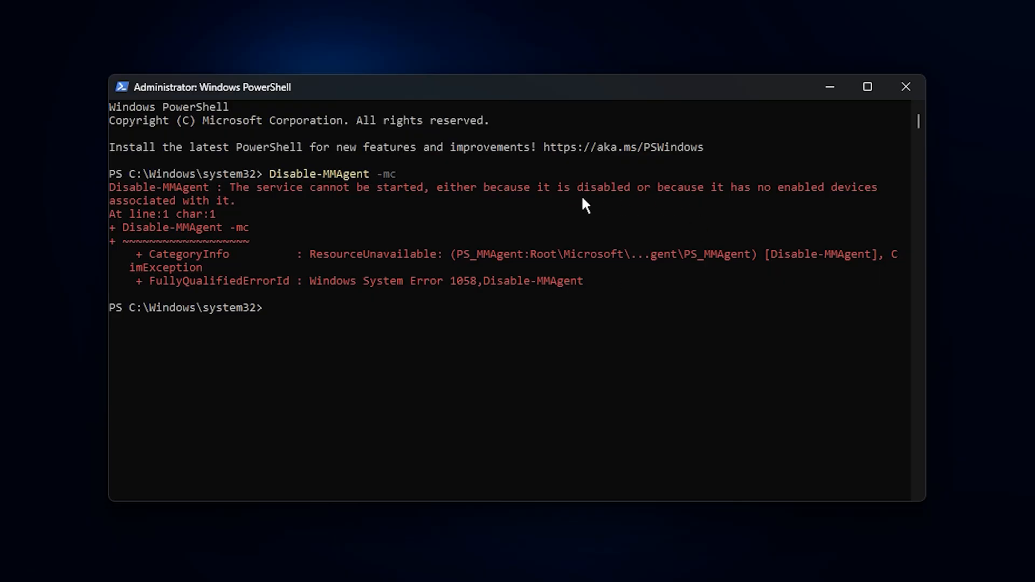
{"action": "mouse_move", "coordinate": [555, 198]}
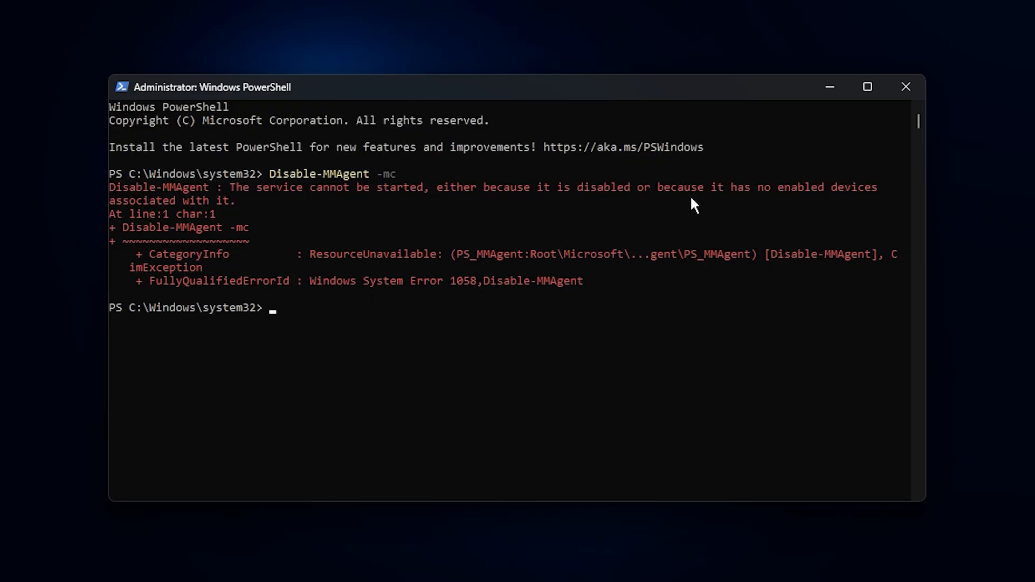
{"action": "mouse_move", "coordinate": [344, 241]}
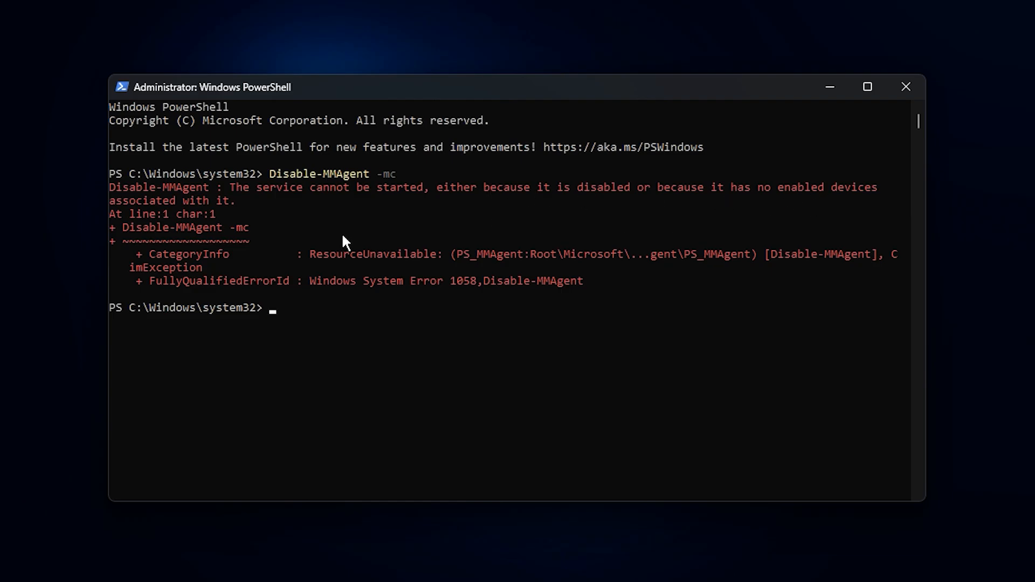
{"action": "mouse_move", "coordinate": [414, 229]}
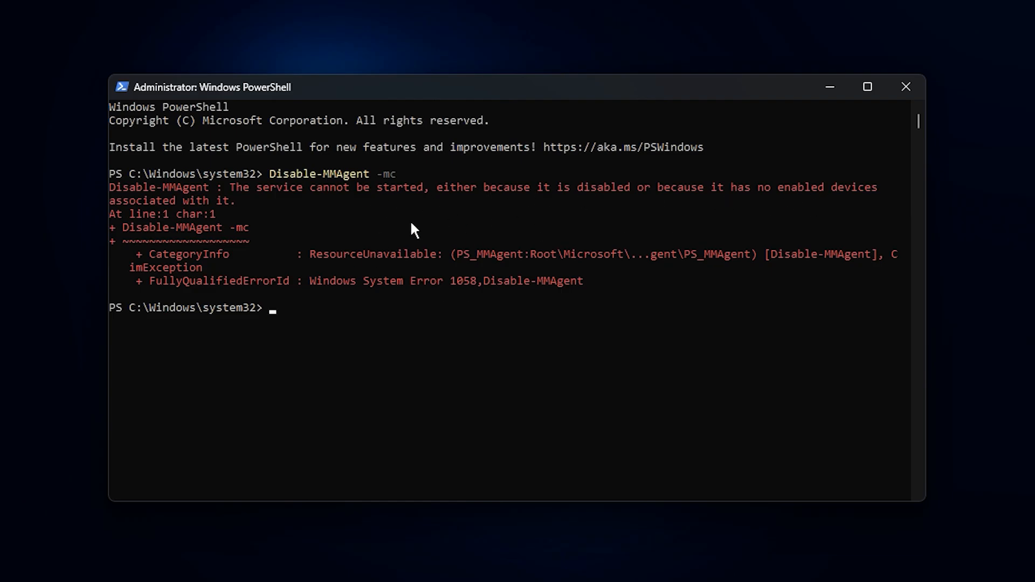
{"action": "mouse_move", "coordinate": [369, 260]}
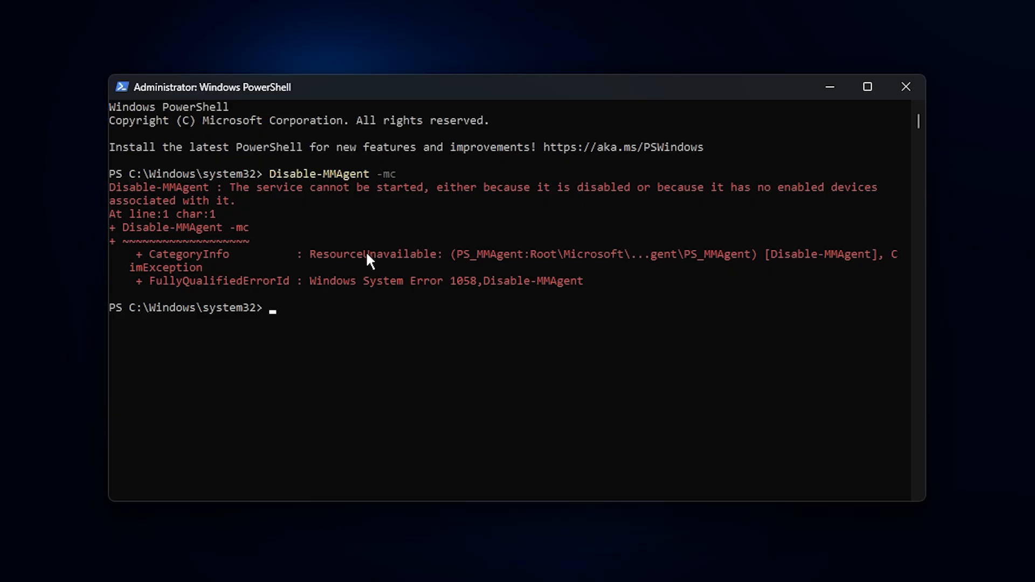
{"action": "mouse_move", "coordinate": [408, 312]}
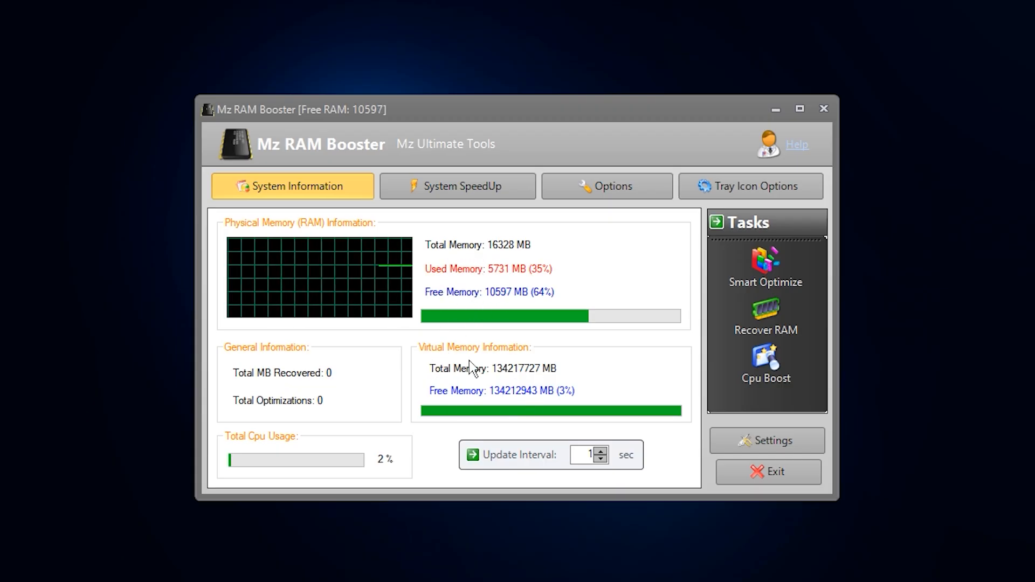
Step: Run Recover RAM several times, then Smart Optimize
{"action": "left_click", "coordinate": [765, 314]}
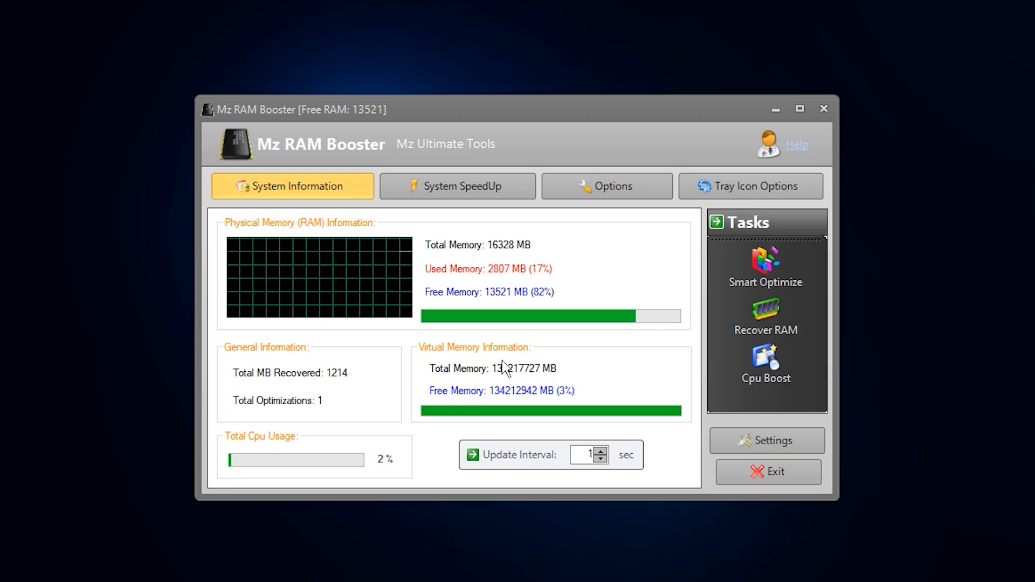
{"action": "left_click", "coordinate": [765, 316]}
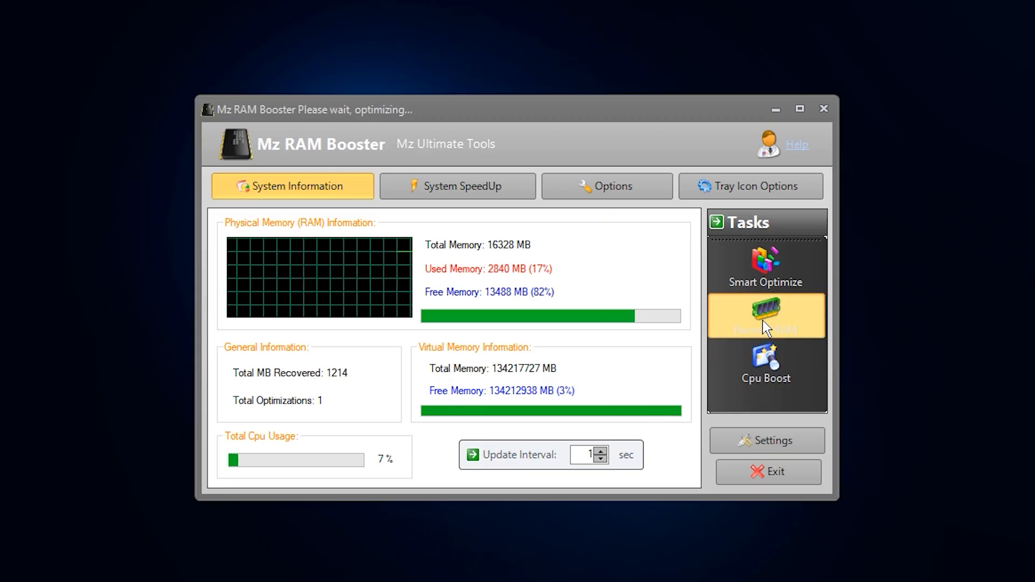
{"action": "left_click", "coordinate": [766, 316]}
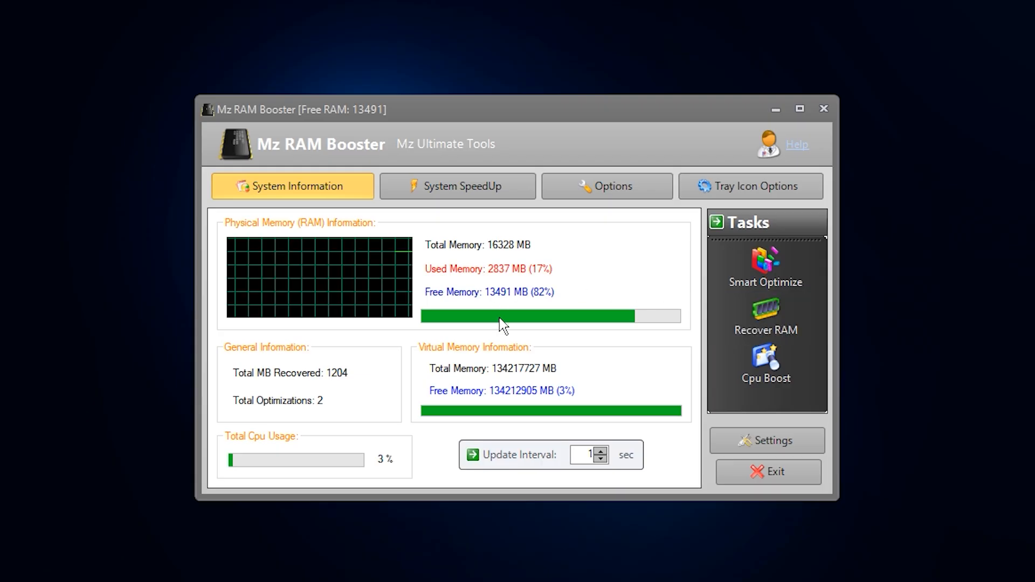
{"action": "mouse_move", "coordinate": [587, 323]}
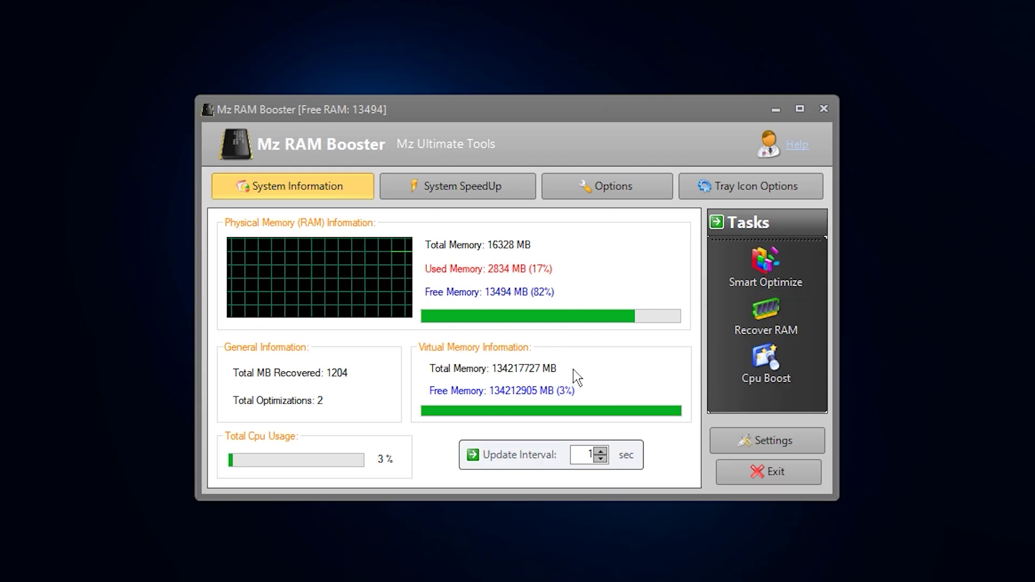
{"action": "mouse_move", "coordinate": [803, 281]}
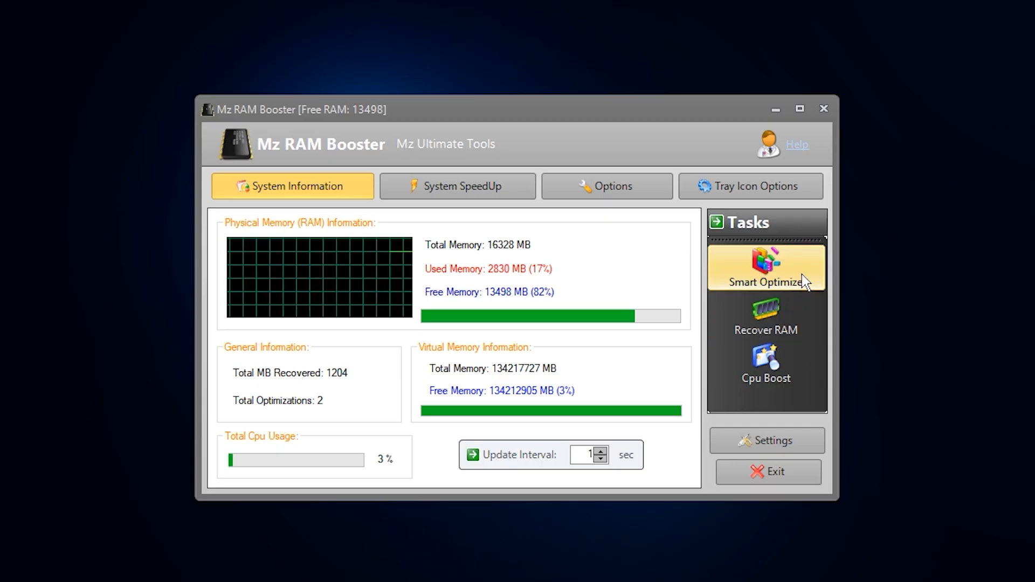
{"action": "left_click", "coordinate": [765, 266]}
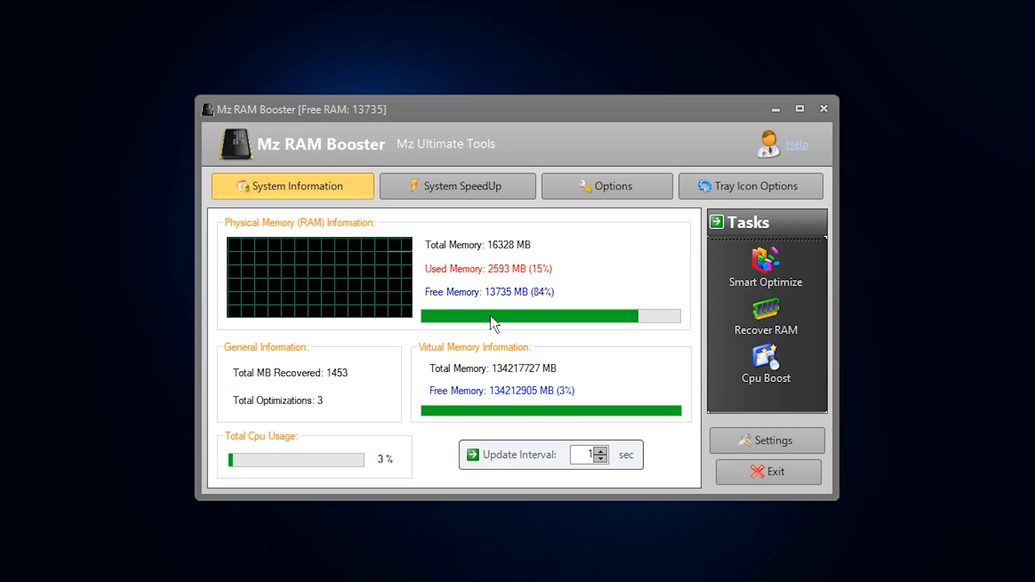
{"action": "mouse_move", "coordinate": [521, 336]}
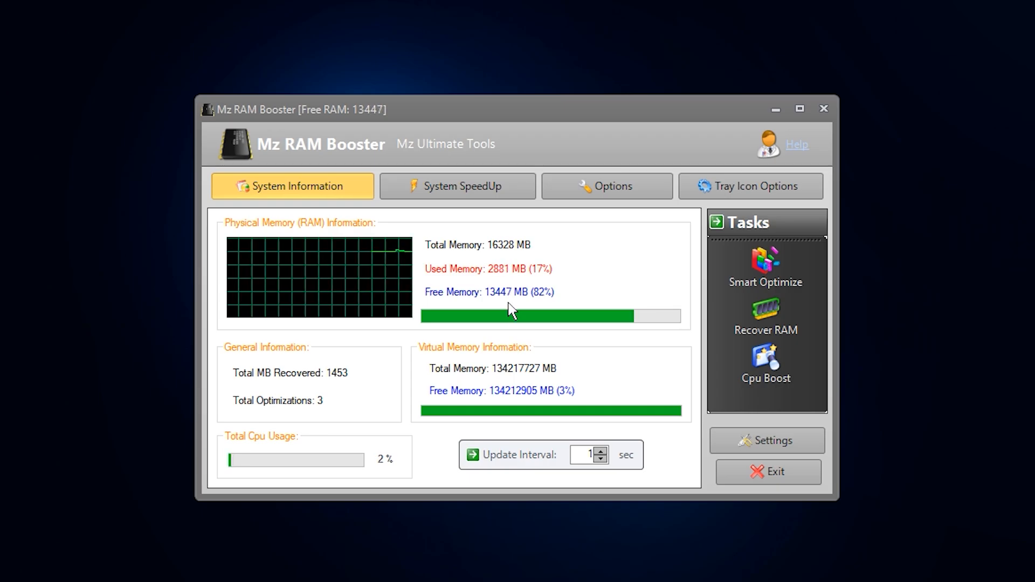
Step: On the Options tab, load and apply the Recommended Values, then confirm
{"action": "left_click", "coordinate": [605, 186]}
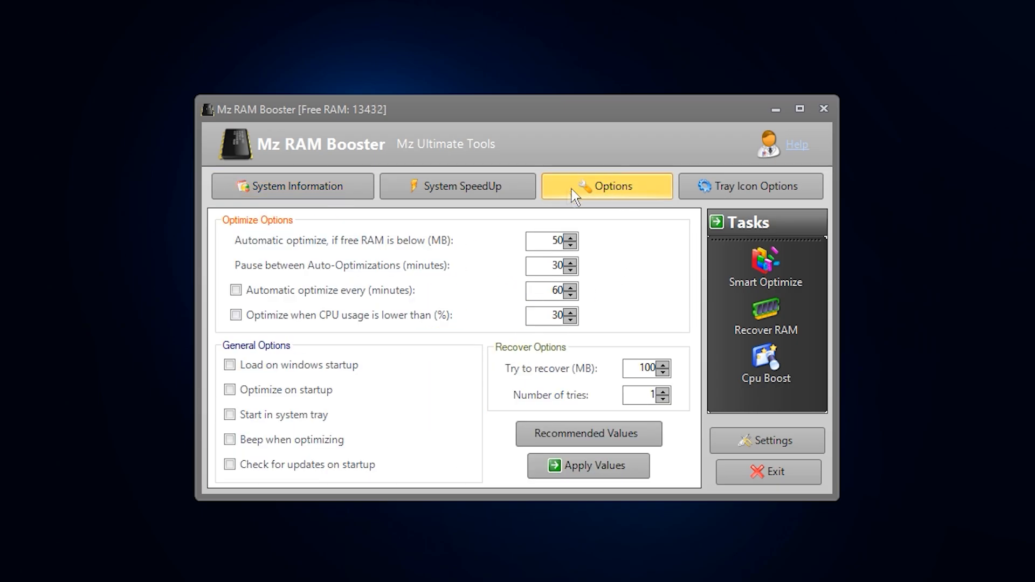
{"action": "left_click", "coordinate": [588, 433]}
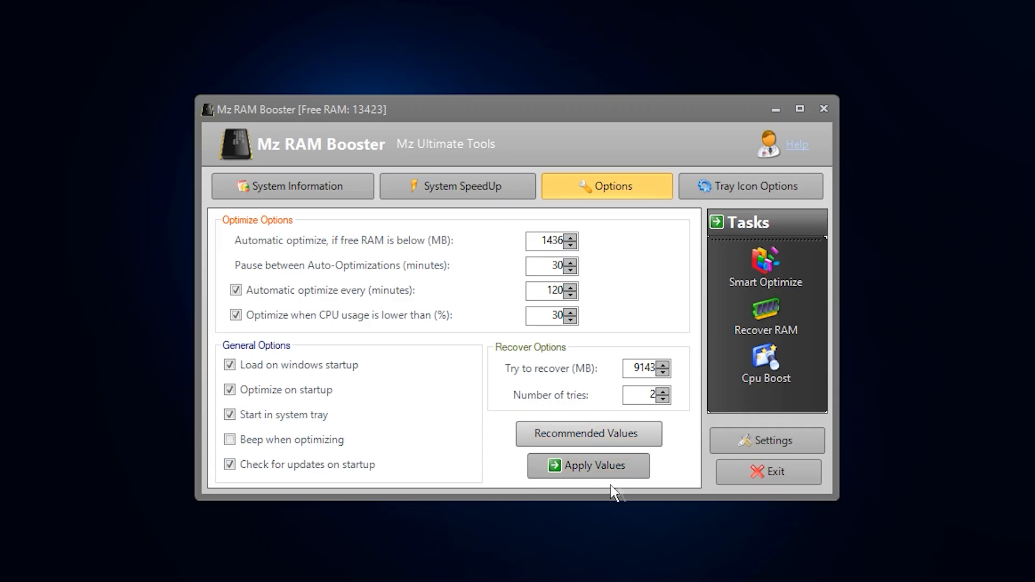
{"action": "left_click", "coordinate": [588, 465]}
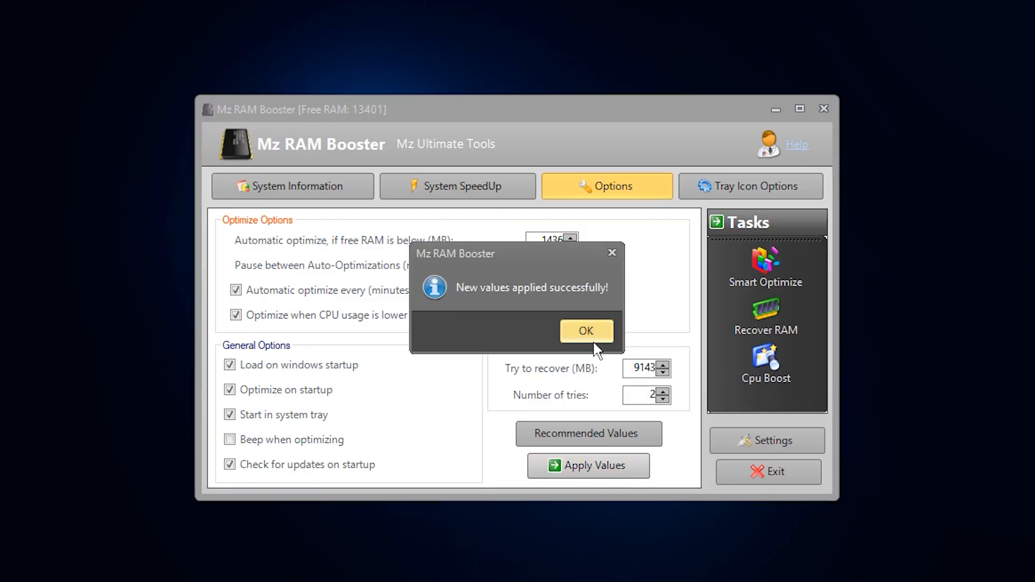
{"action": "left_click", "coordinate": [585, 331]}
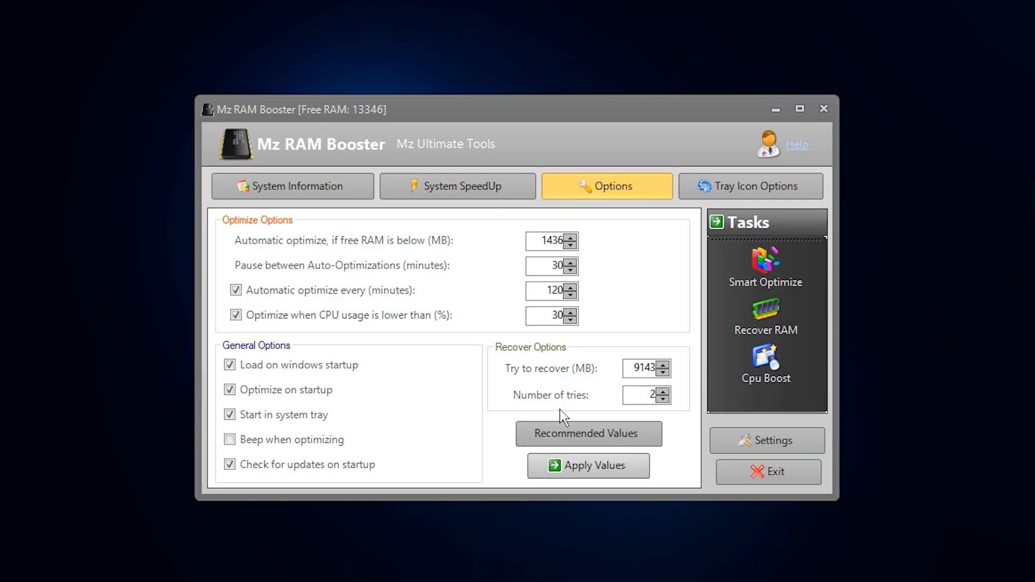
{"action": "mouse_move", "coordinate": [457, 185]}
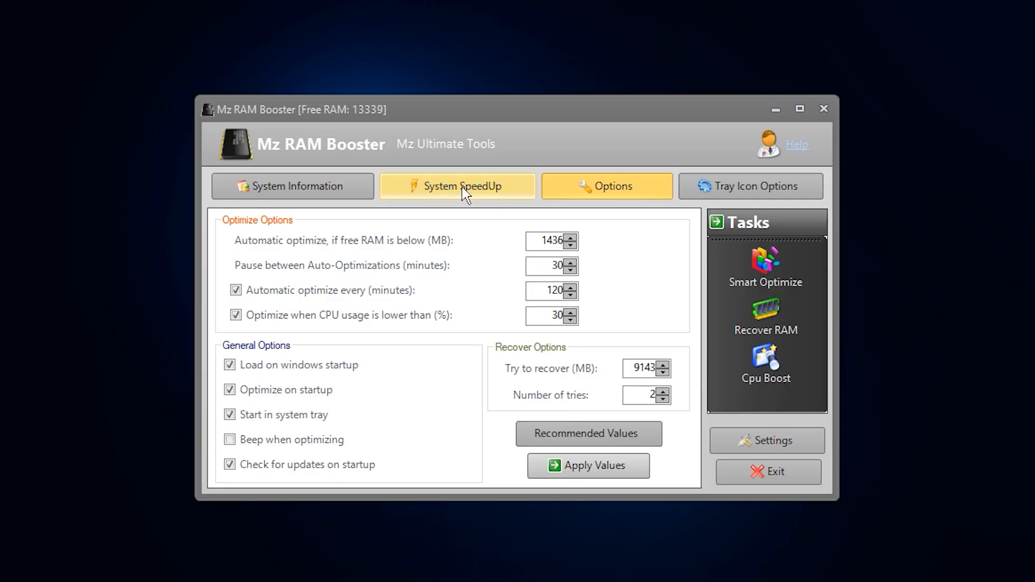
Step: Show the System SpeedUp tab with its system, CPU priority and shutdown tweaks
{"action": "left_click", "coordinate": [457, 185]}
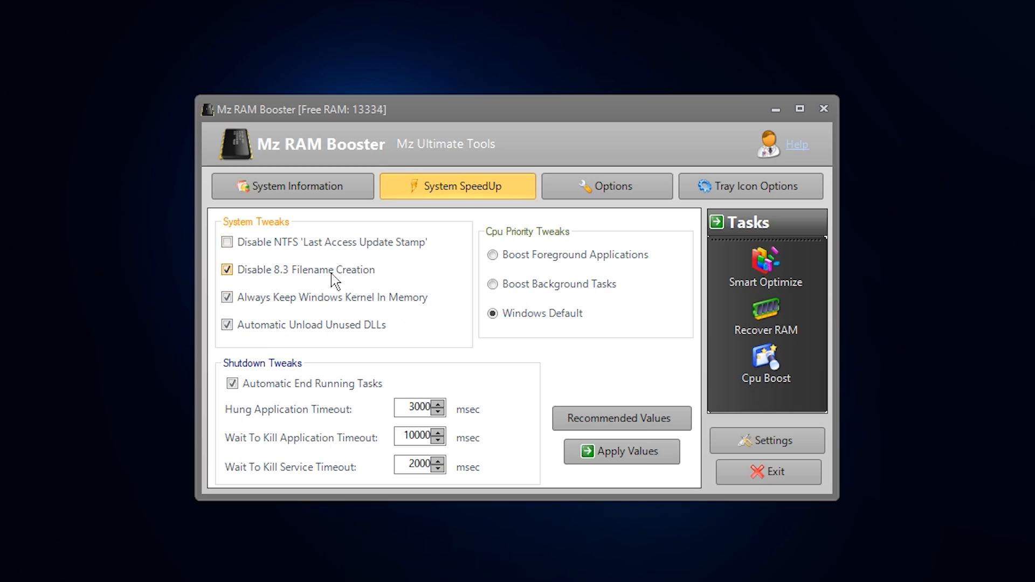
{"action": "mouse_move", "coordinate": [276, 285]}
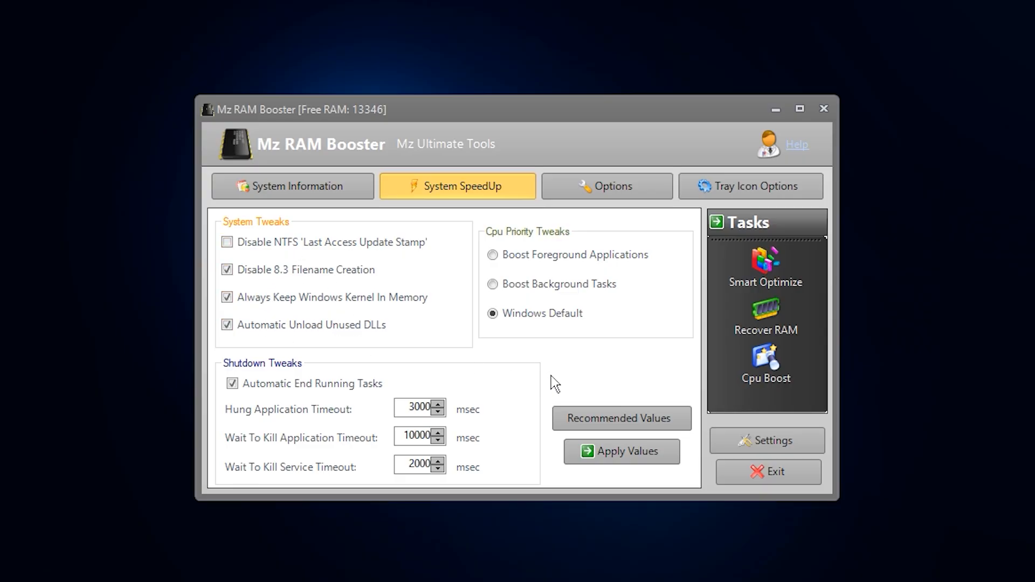
{"action": "mouse_move", "coordinate": [540, 357]}
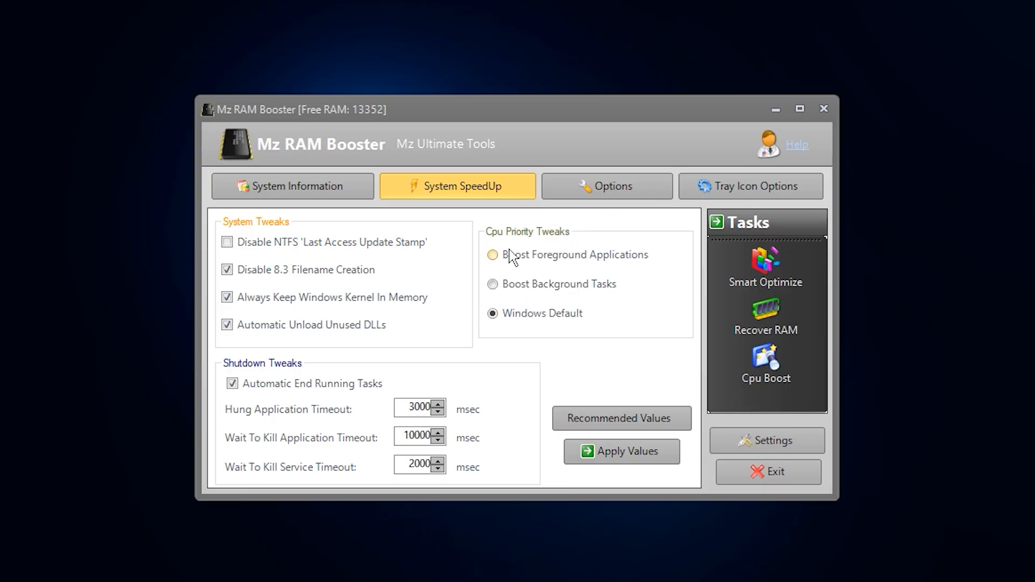
{"action": "mouse_move", "coordinate": [539, 262]}
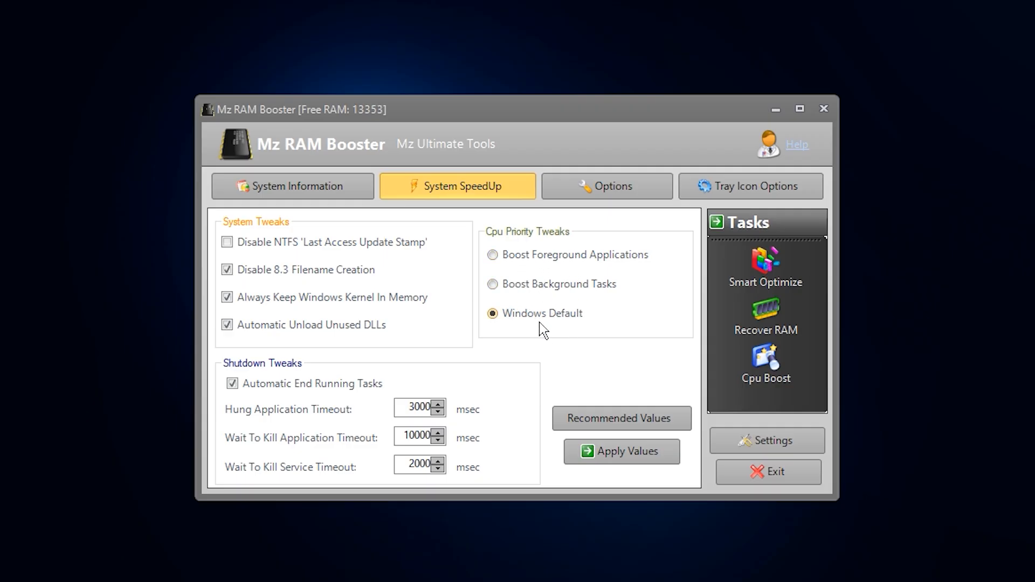
{"action": "mouse_move", "coordinate": [567, 335]}
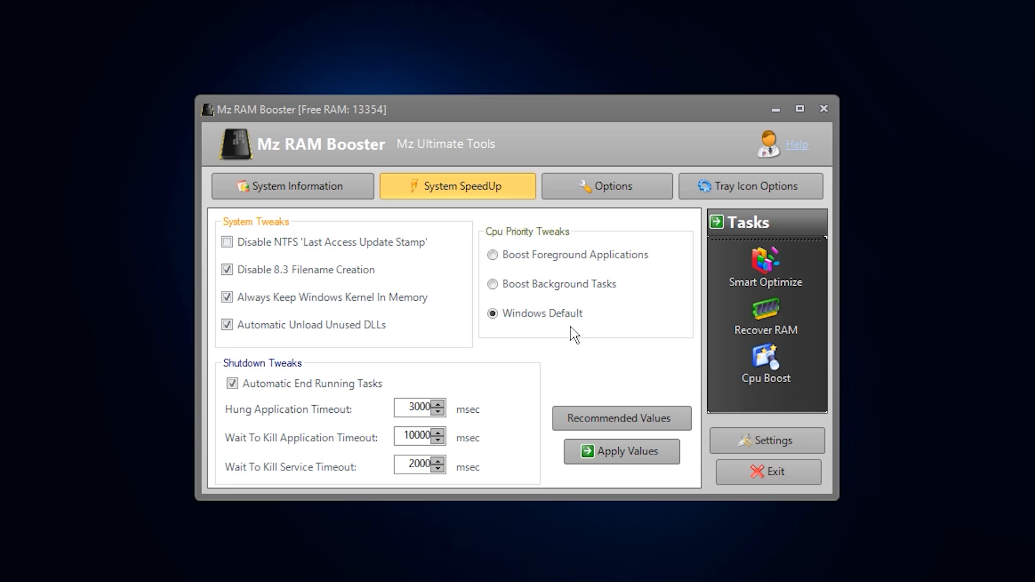
{"action": "mouse_move", "coordinate": [543, 294]}
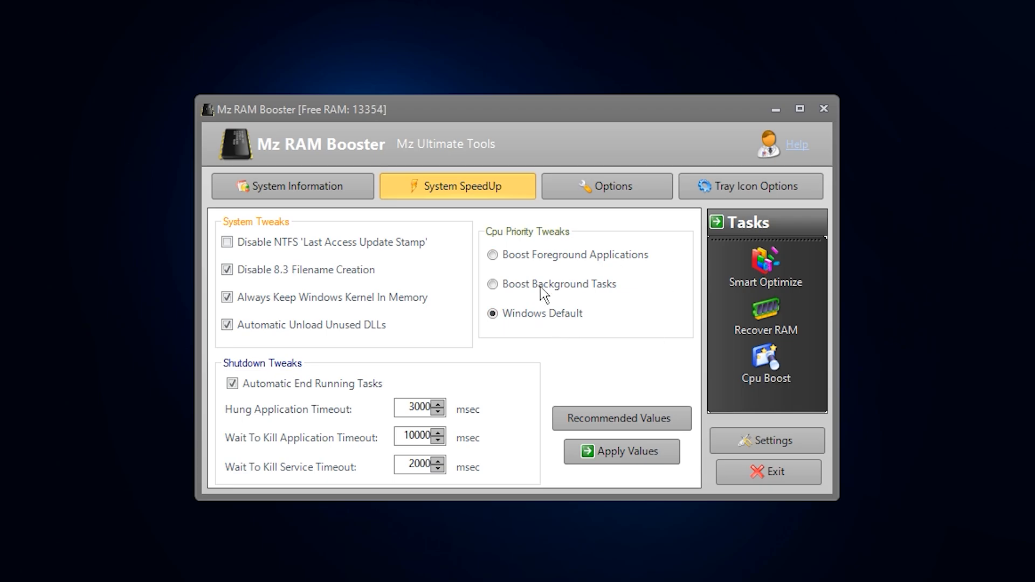
{"action": "mouse_move", "coordinate": [560, 368]}
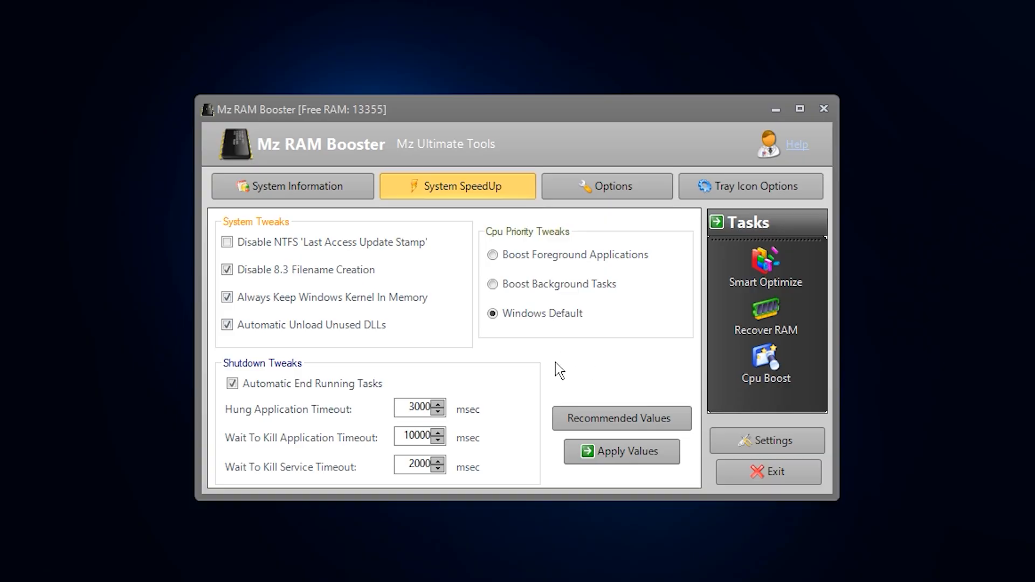
{"action": "mouse_move", "coordinate": [533, 362]}
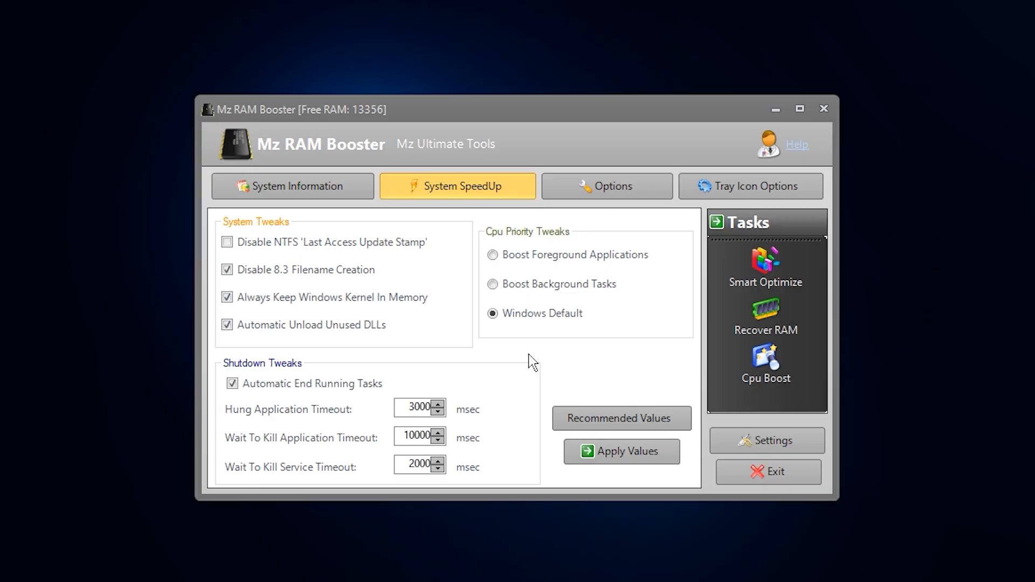
{"action": "mouse_move", "coordinate": [437, 226]}
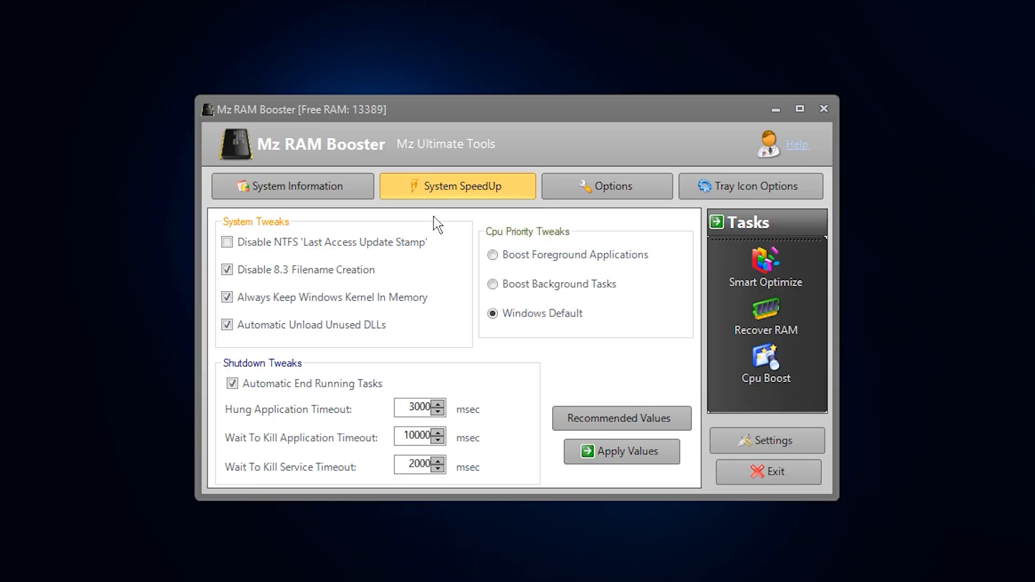
Step: Switch to the System Information tab to view memory usage
{"action": "left_click", "coordinate": [291, 185]}
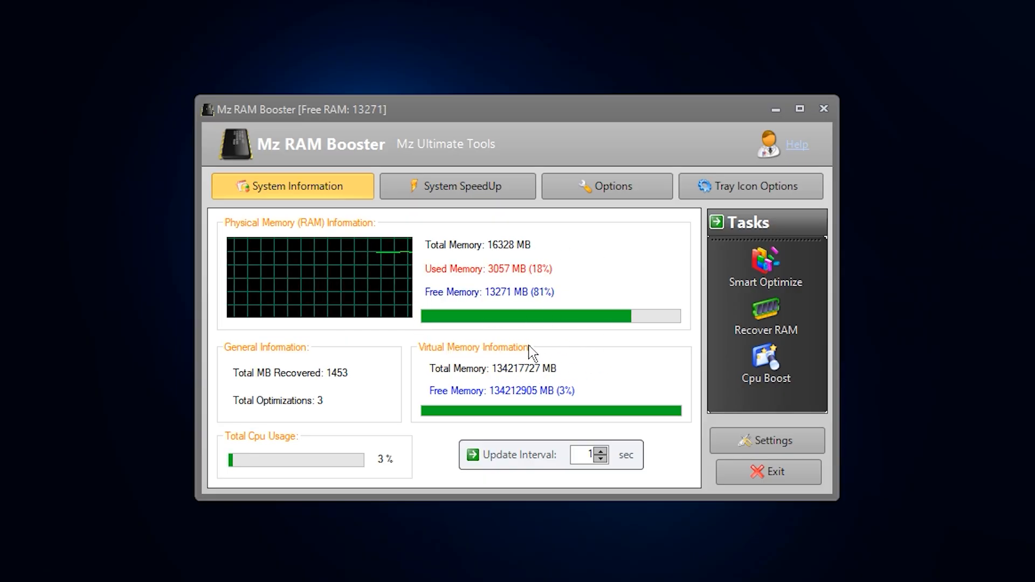
{"action": "mouse_move", "coordinate": [479, 383]}
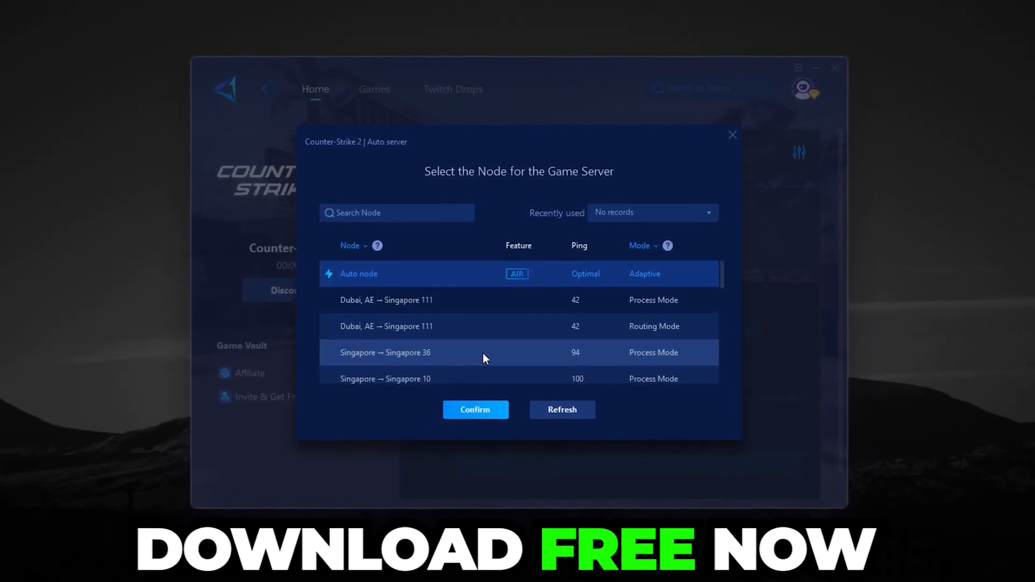
Step: Scroll through the Counter-Strike 2 server node list in GearUP Booster
{"action": "scroll", "scroll_direction": "down", "scroll_amount": 3}
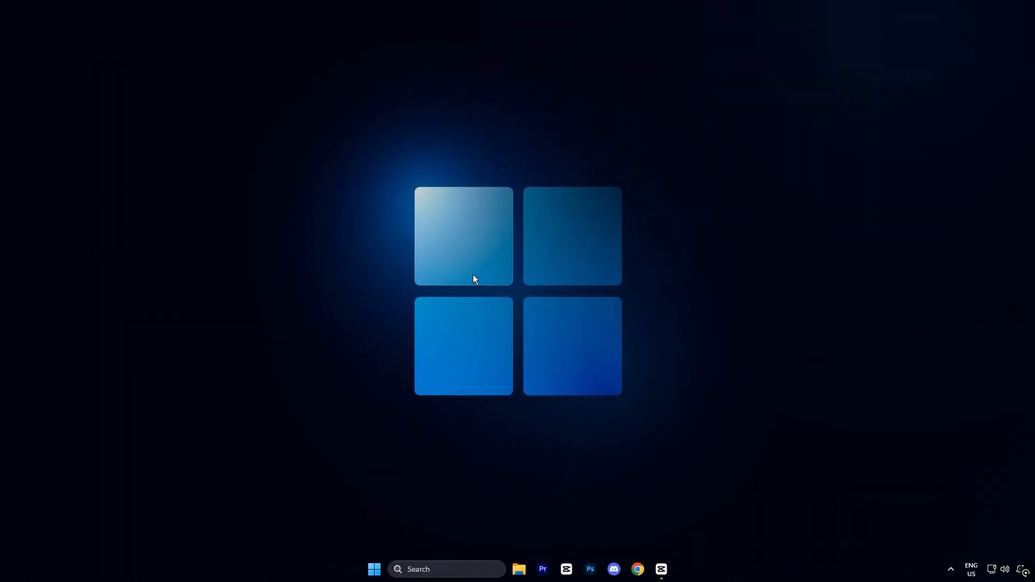
Step: Search Windows for 'advanced' and open View advanced system settings
{"action": "left_click", "coordinate": [446, 569]}
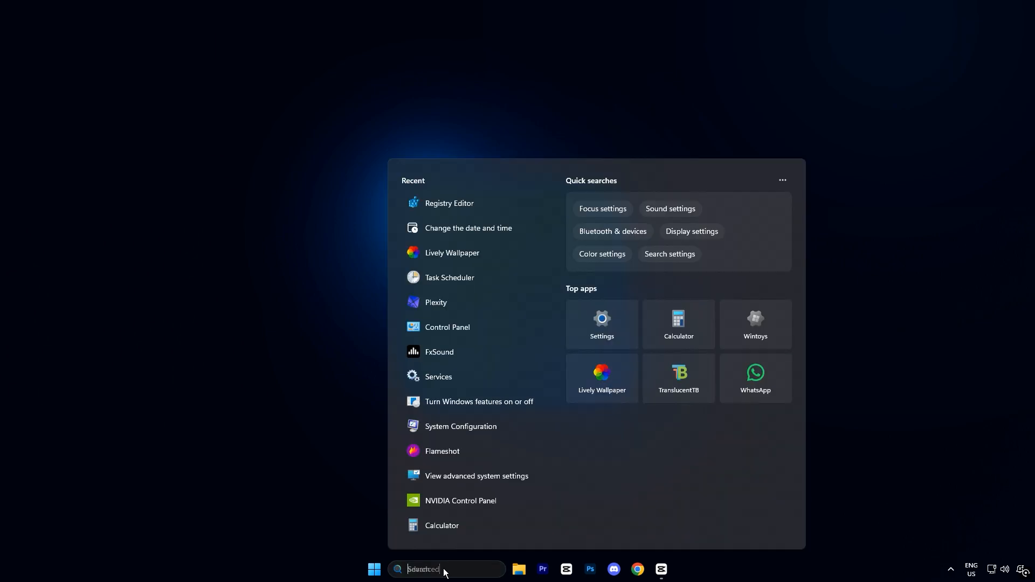
{"action": "type", "text": "advanced"}
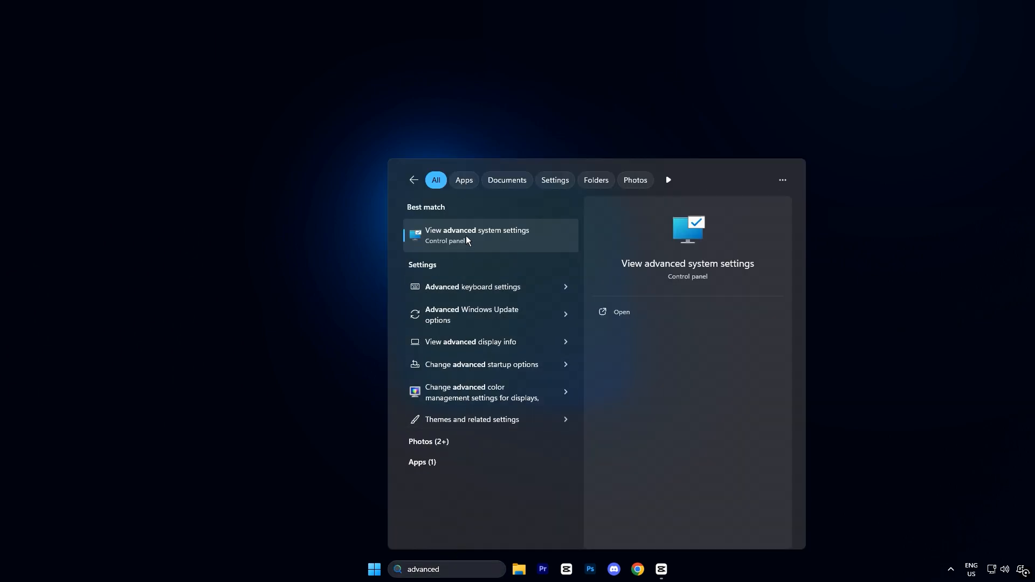
{"action": "left_click", "coordinate": [477, 235]}
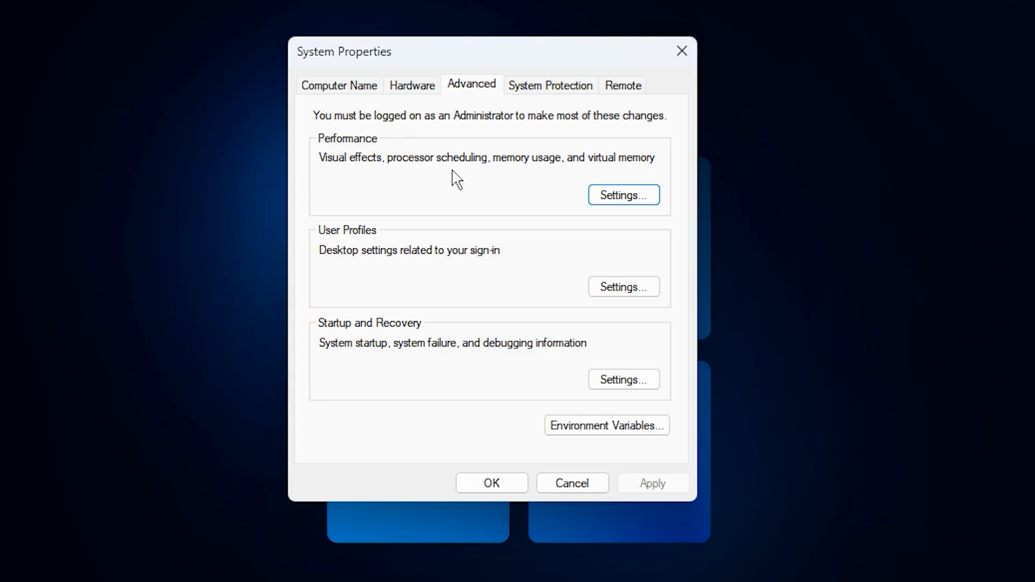
{"action": "mouse_move", "coordinate": [482, 105]}
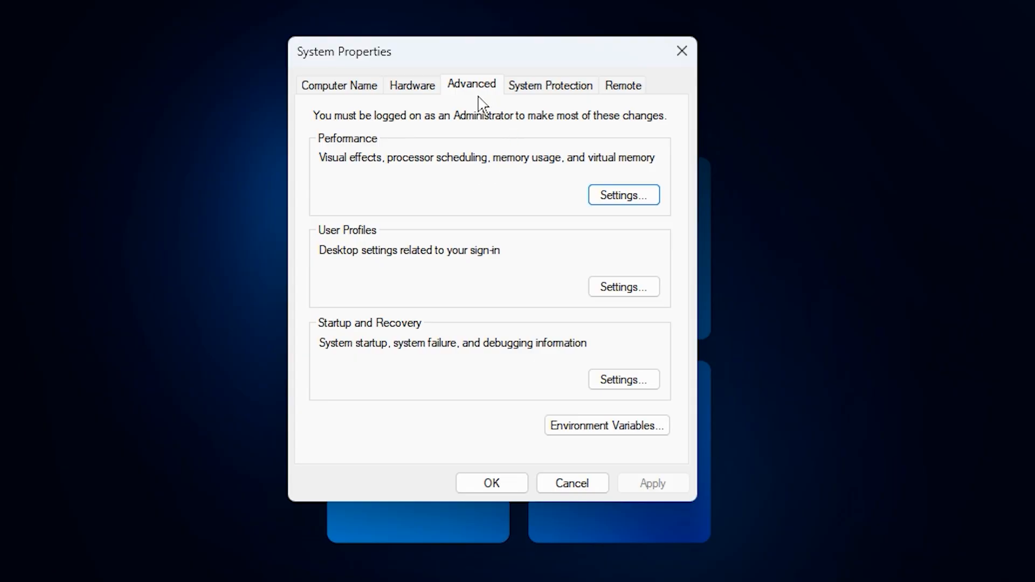
{"action": "mouse_move", "coordinate": [674, 230]}
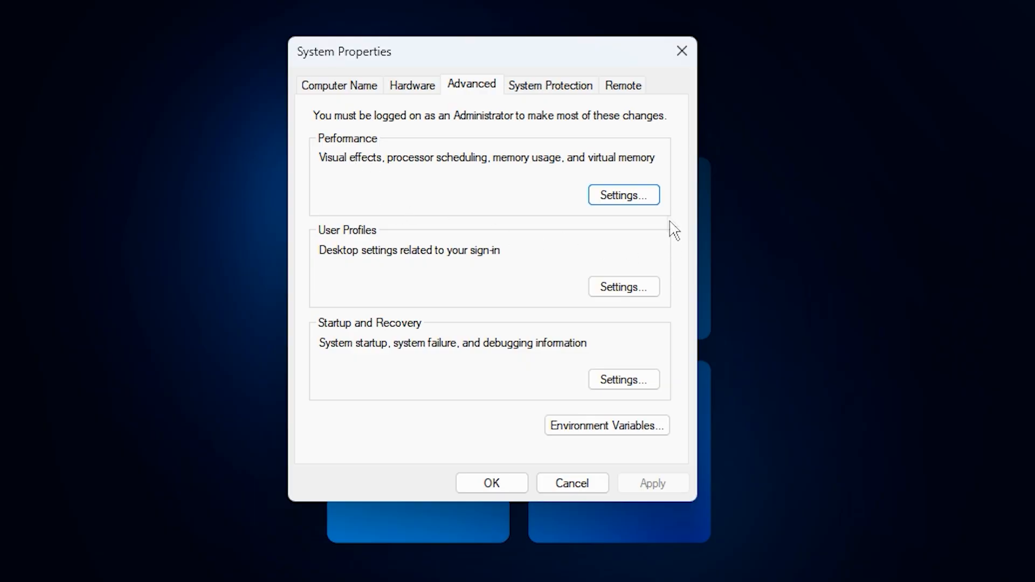
Step: Open Performance Options on its Advanced tab, showing Programs scheduling and 16384 MB paging
{"action": "left_click", "coordinate": [622, 195]}
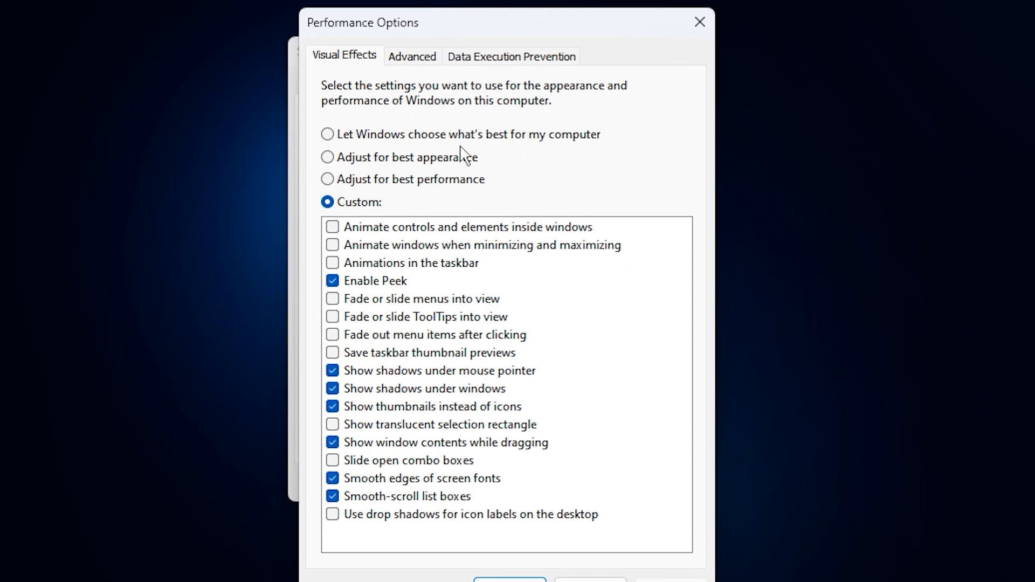
{"action": "left_click", "coordinate": [412, 56]}
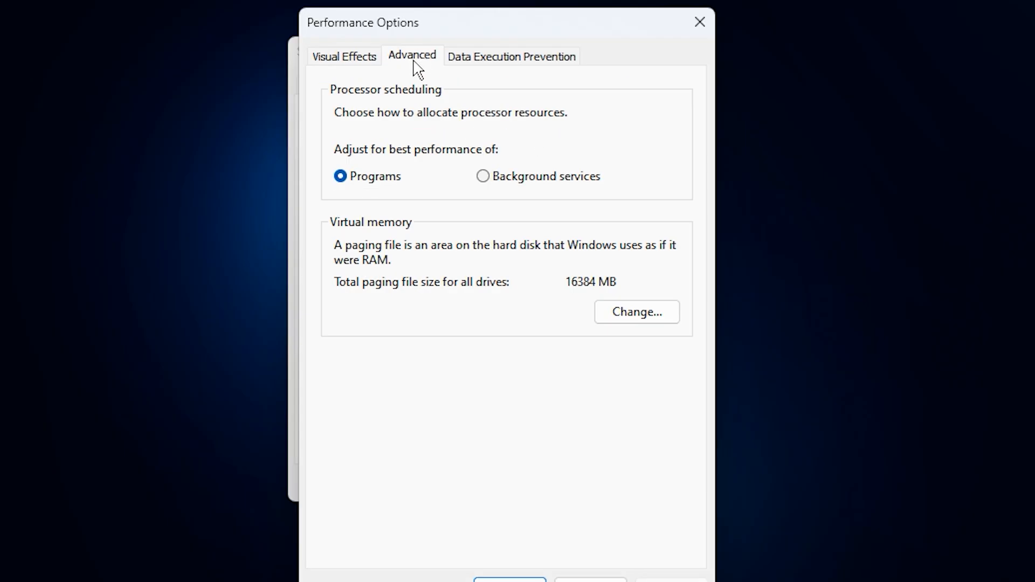
{"action": "mouse_move", "coordinate": [636, 312]}
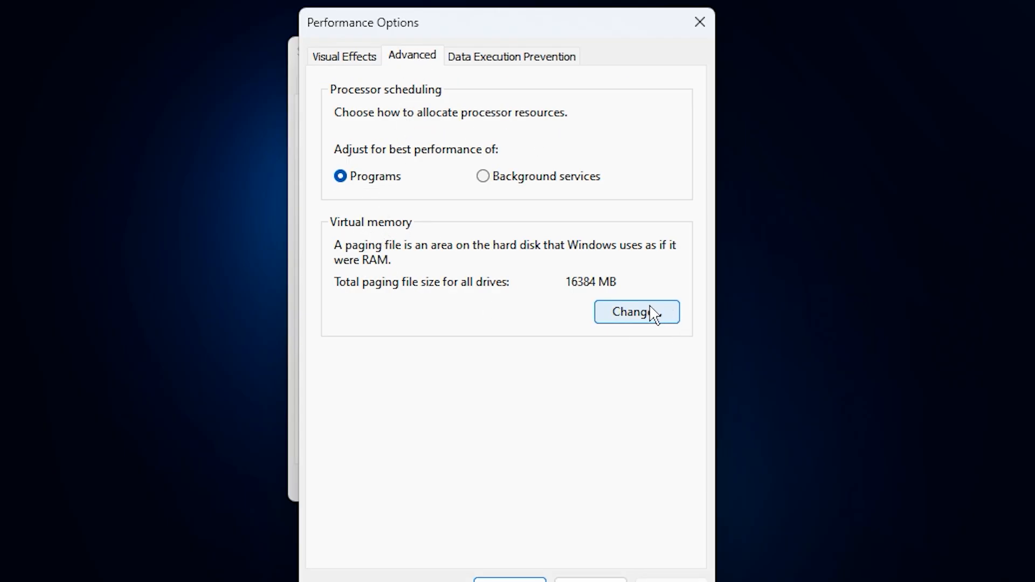
Step: Open Virtual Memory and select drive C:'s 16384 MB initial and 40960 MB maximum sizes
{"action": "left_click", "coordinate": [635, 311]}
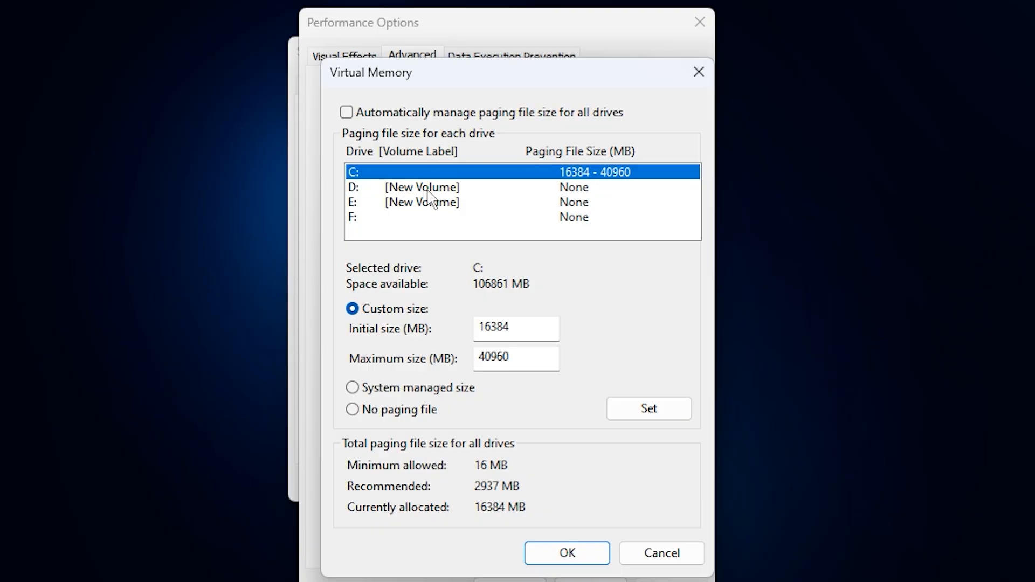
{"action": "mouse_move", "coordinate": [360, 126]}
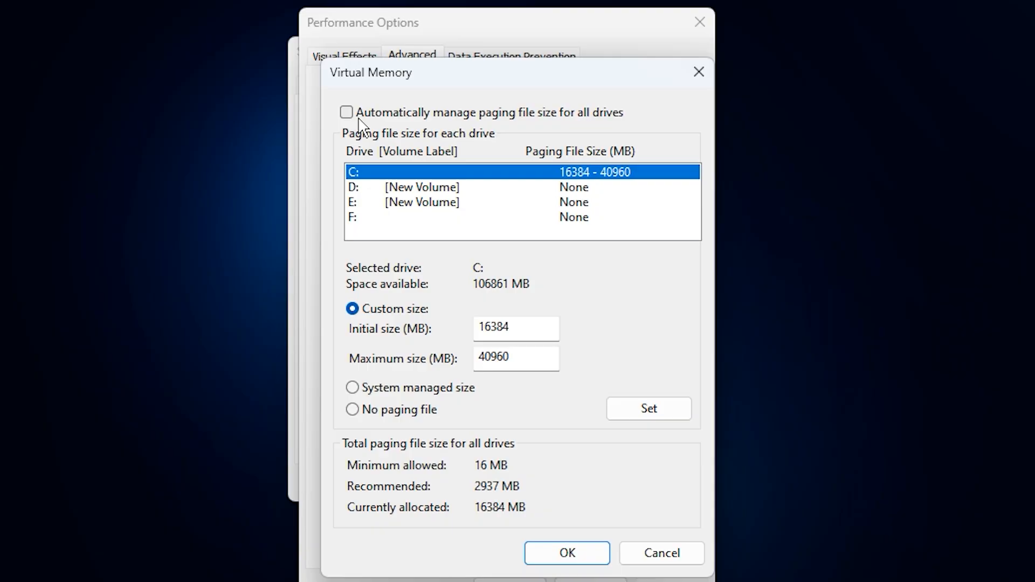
{"action": "mouse_move", "coordinate": [421, 191]}
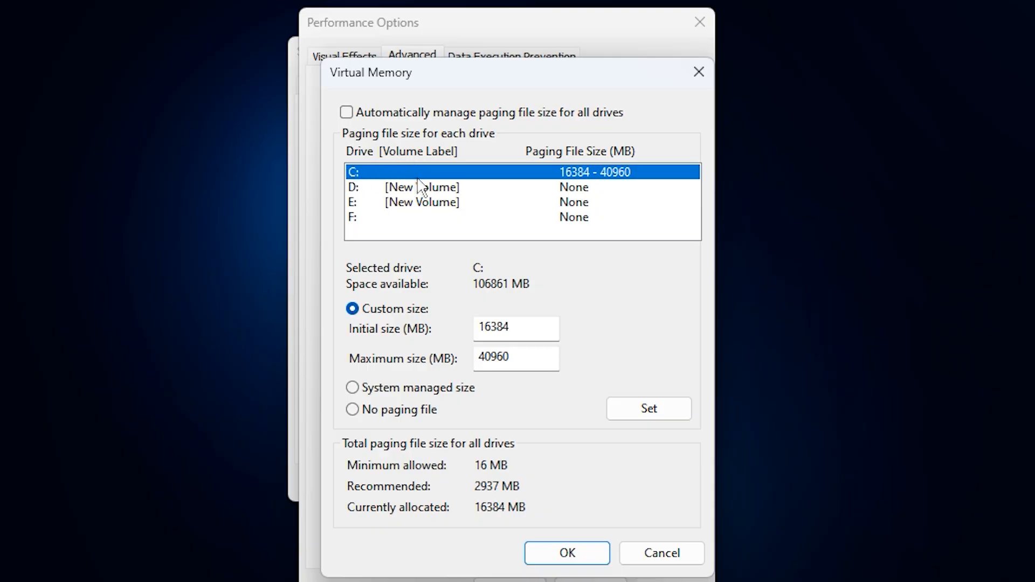
{"action": "mouse_move", "coordinate": [390, 322]}
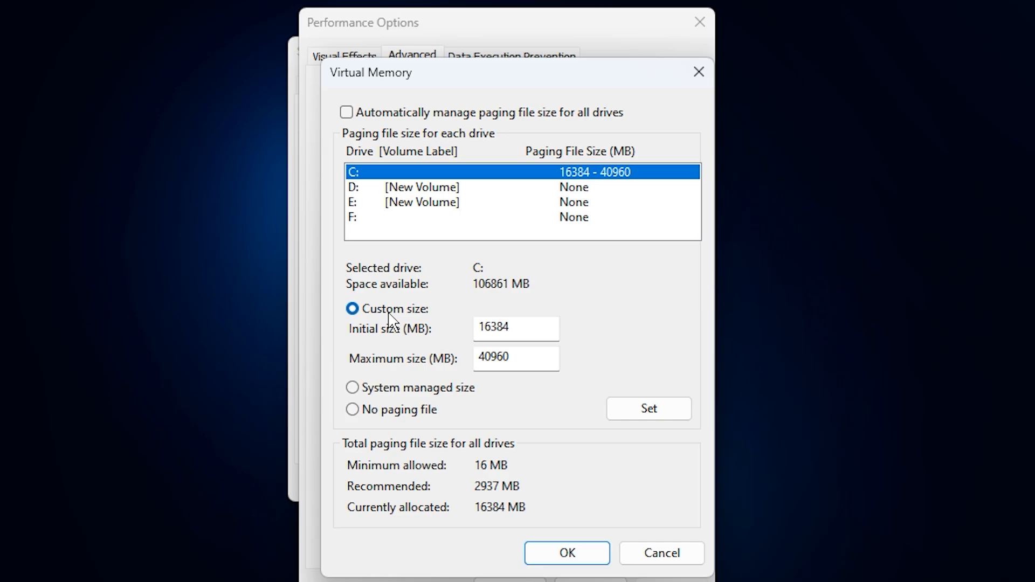
{"action": "triple_click", "coordinate": [515, 329]}
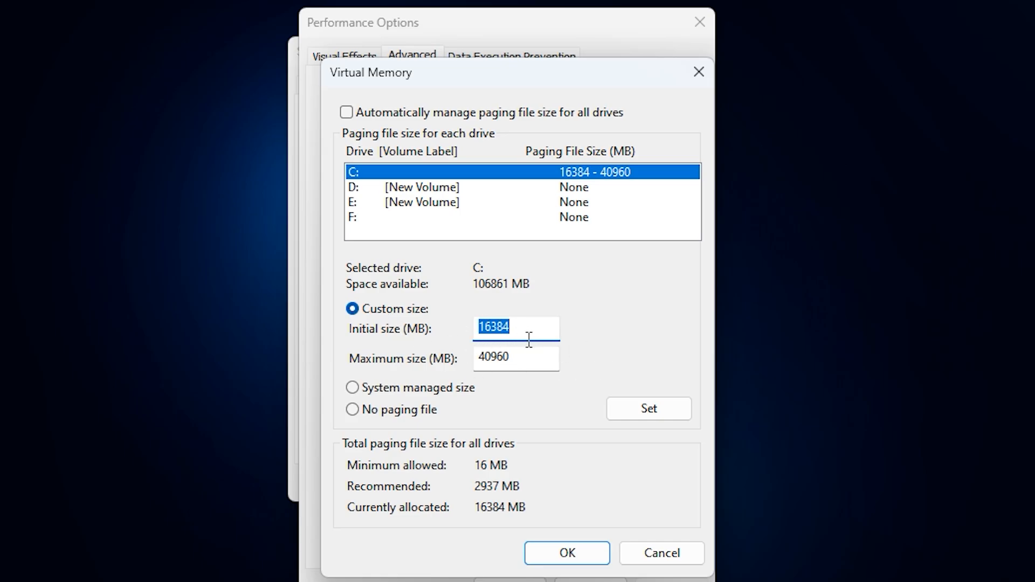
{"action": "mouse_move", "coordinate": [522, 350]}
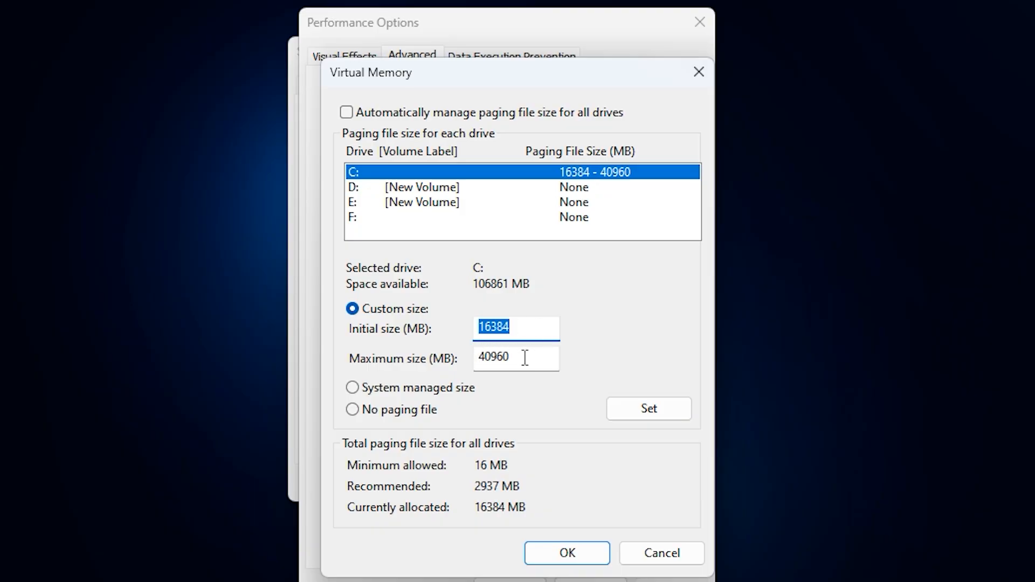
{"action": "left_click", "coordinate": [486, 328]}
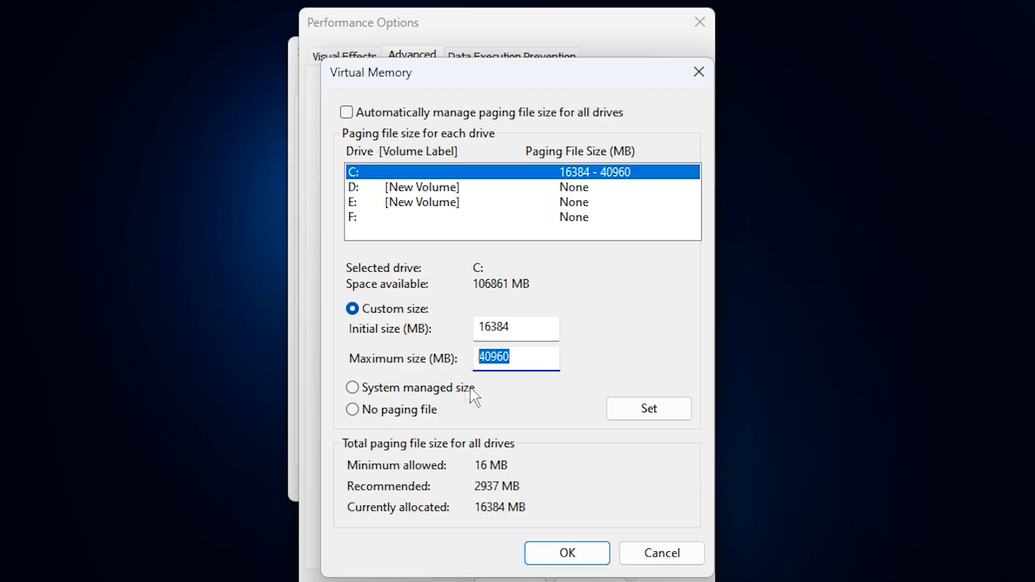
{"action": "mouse_move", "coordinate": [509, 388]}
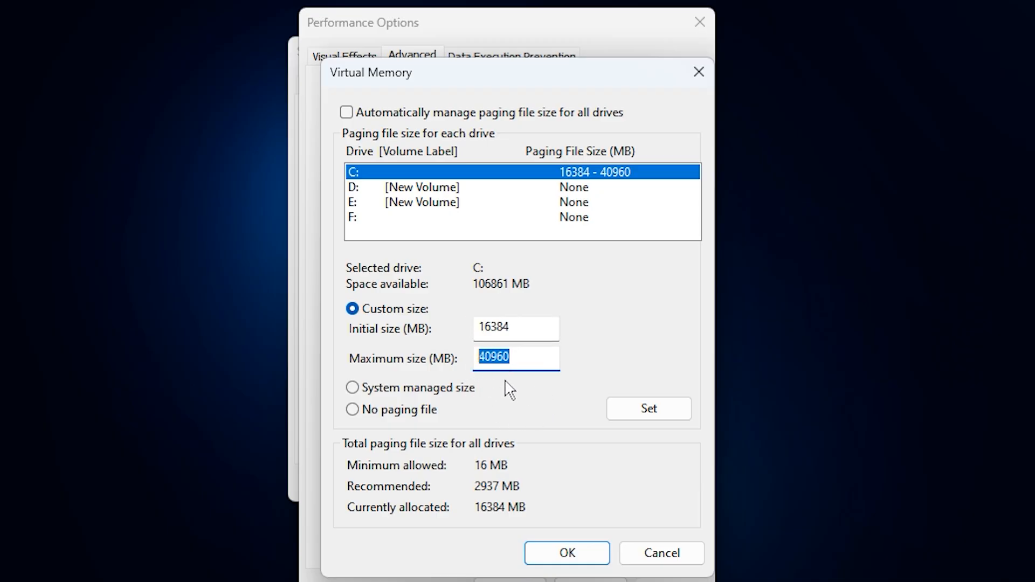
{"action": "mouse_move", "coordinate": [487, 388]}
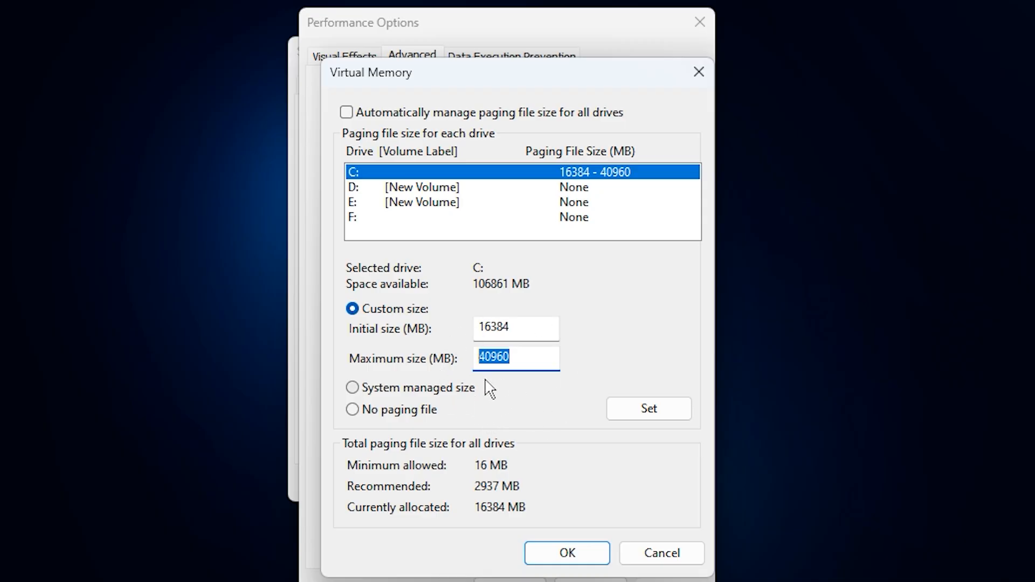
{"action": "mouse_move", "coordinate": [557, 411]}
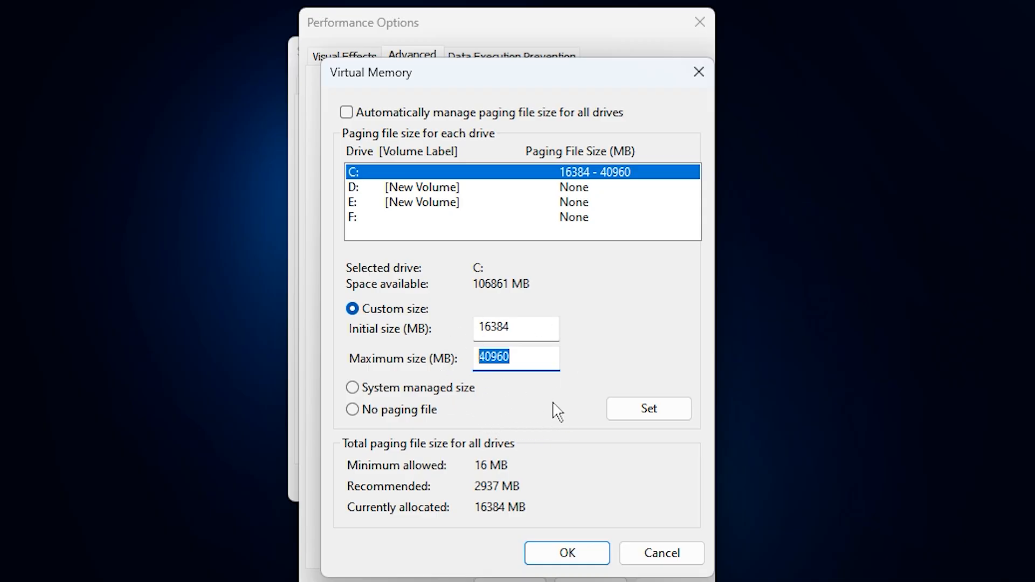
{"action": "mouse_move", "coordinate": [509, 446]}
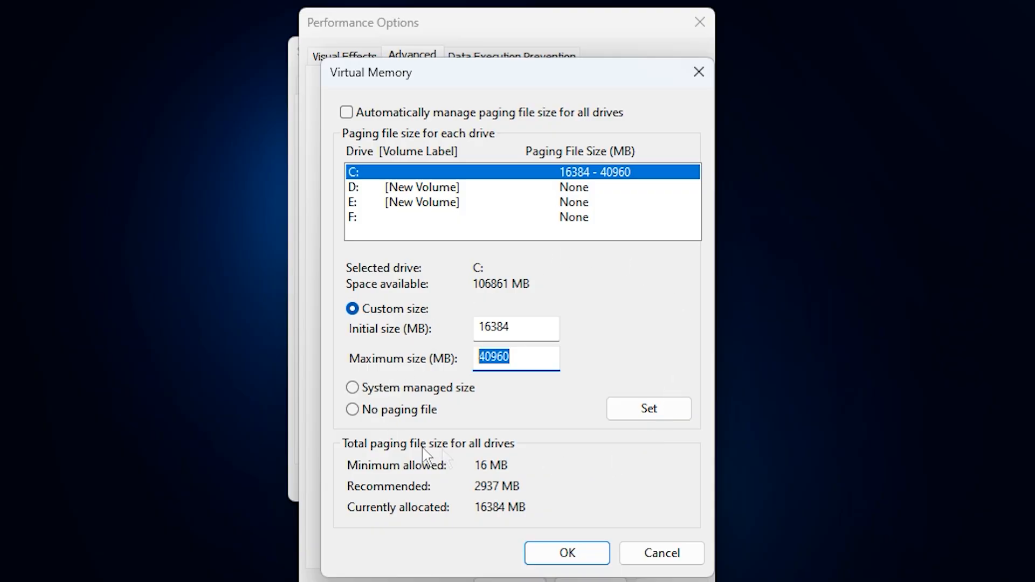
{"action": "mouse_move", "coordinate": [509, 417]}
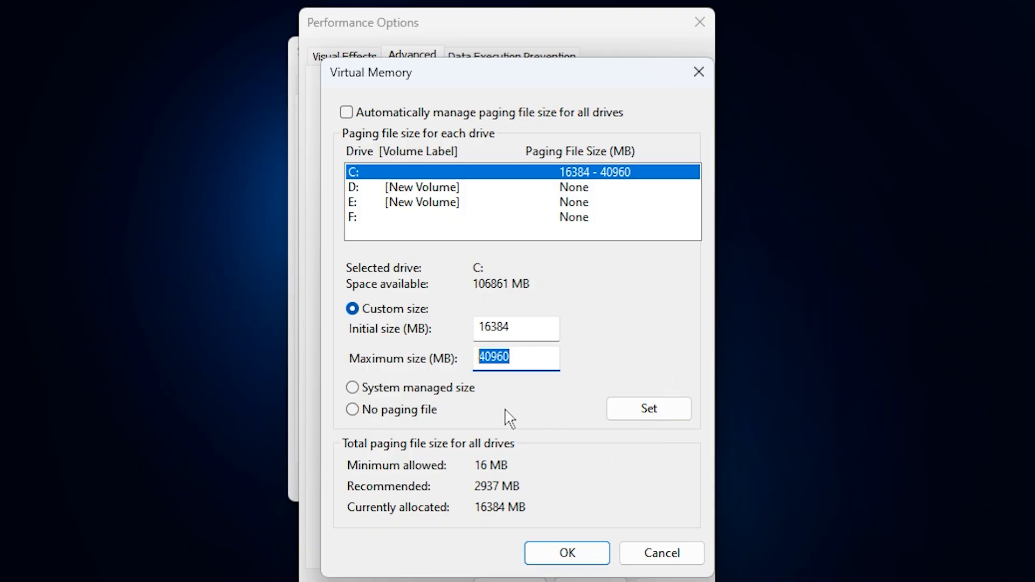
{"action": "mouse_move", "coordinate": [532, 394]}
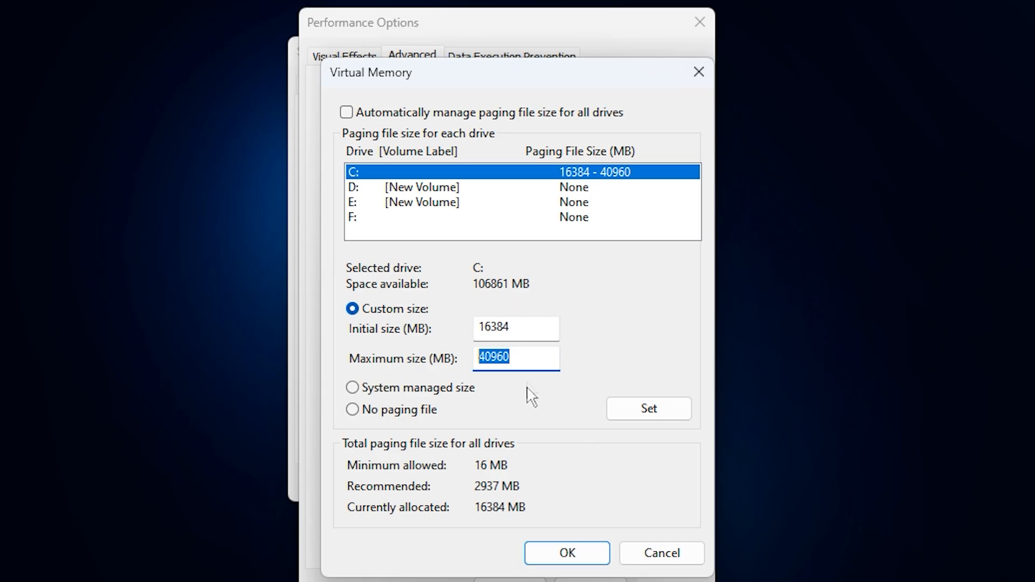
{"action": "mouse_move", "coordinate": [503, 390]}
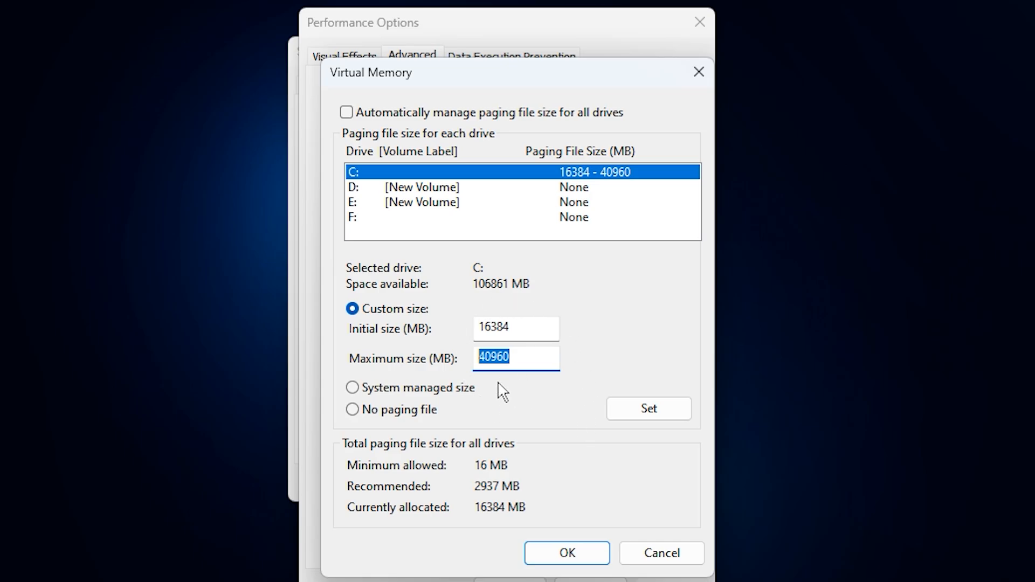
{"action": "mouse_move", "coordinate": [535, 405]}
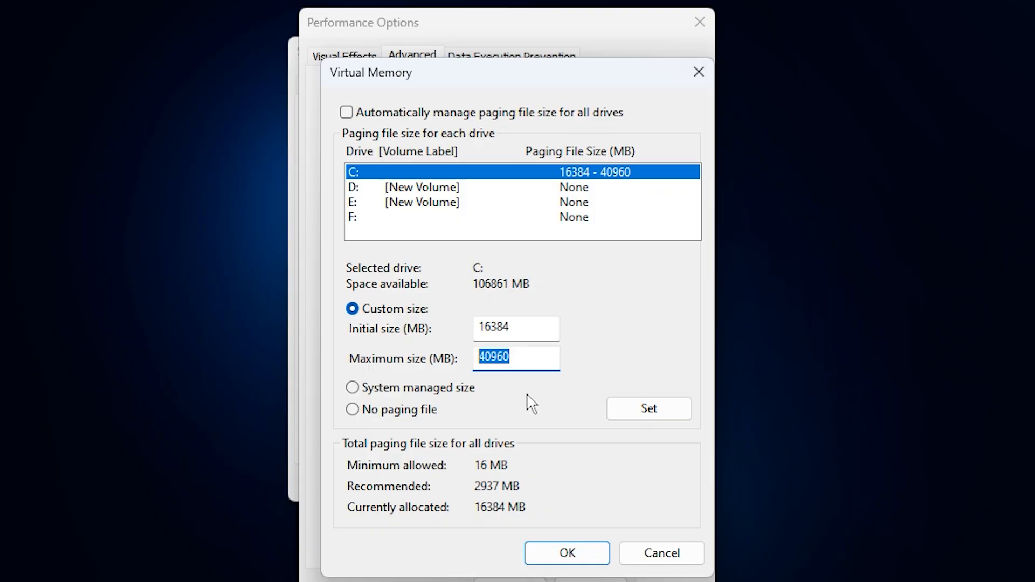
{"action": "mouse_move", "coordinate": [543, 392]}
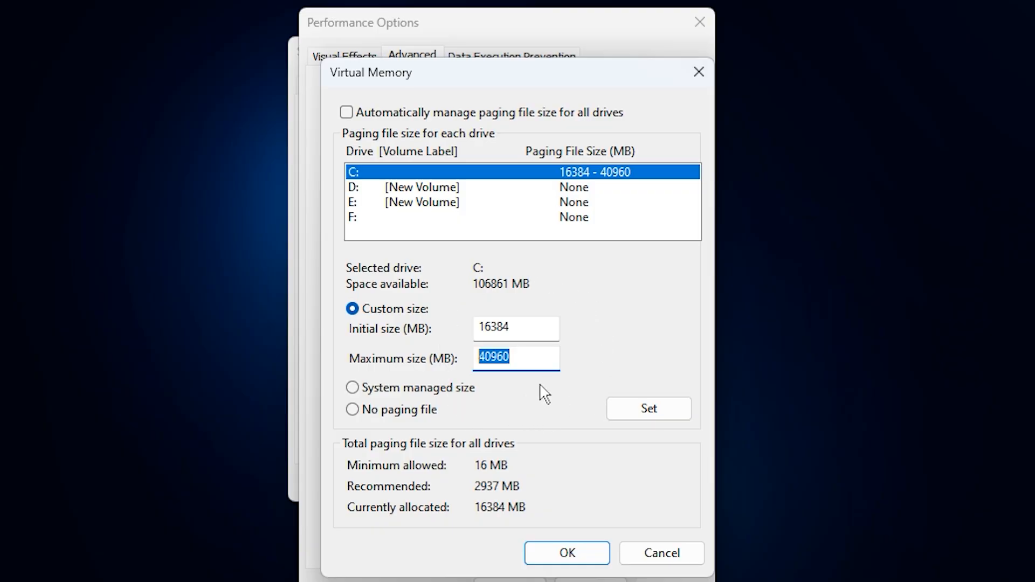